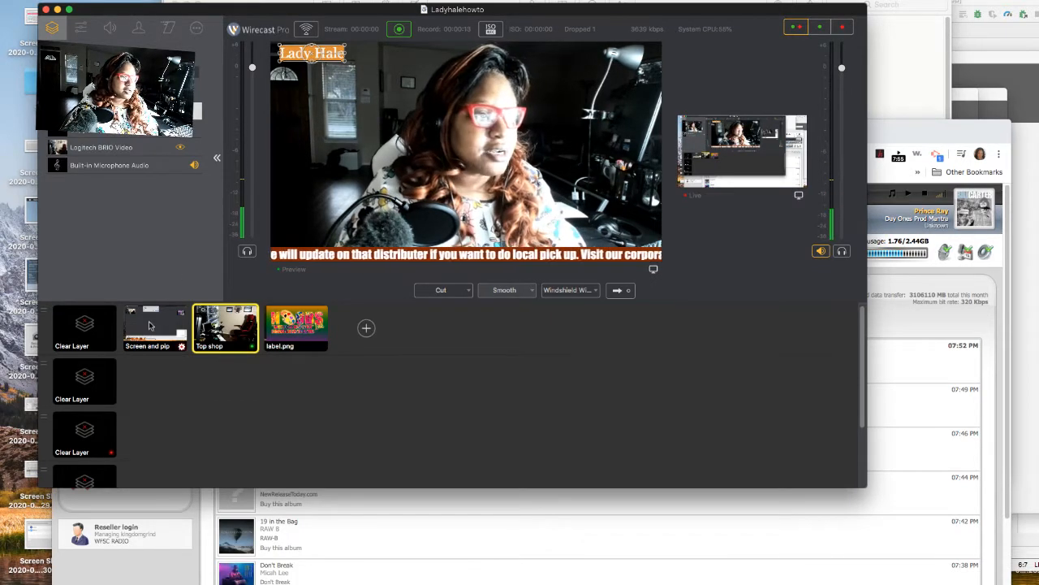
{"action": "left_click", "coordinate": [154, 328]}
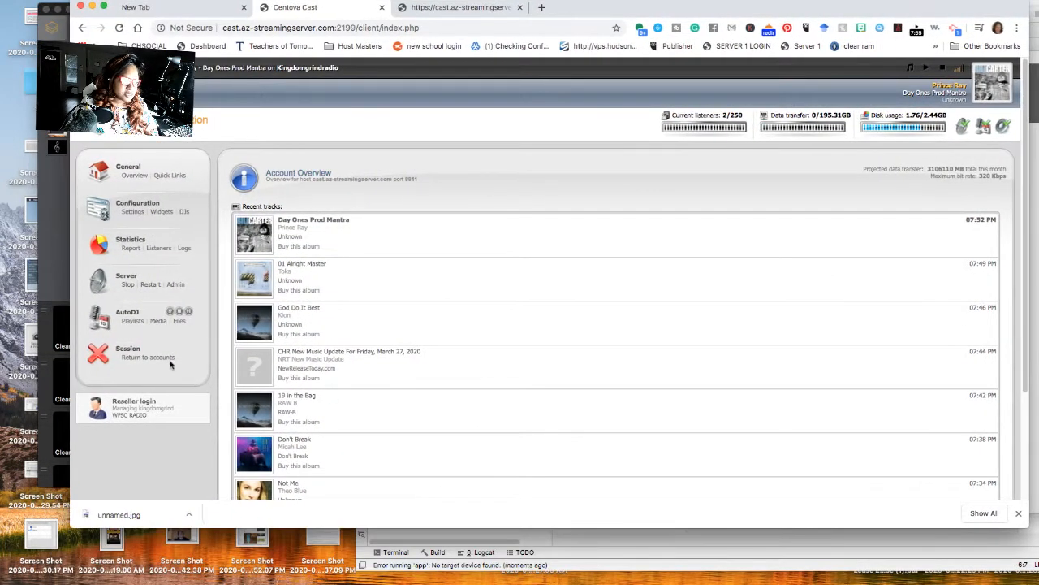
{"action": "left_click", "coordinate": [147, 358]}
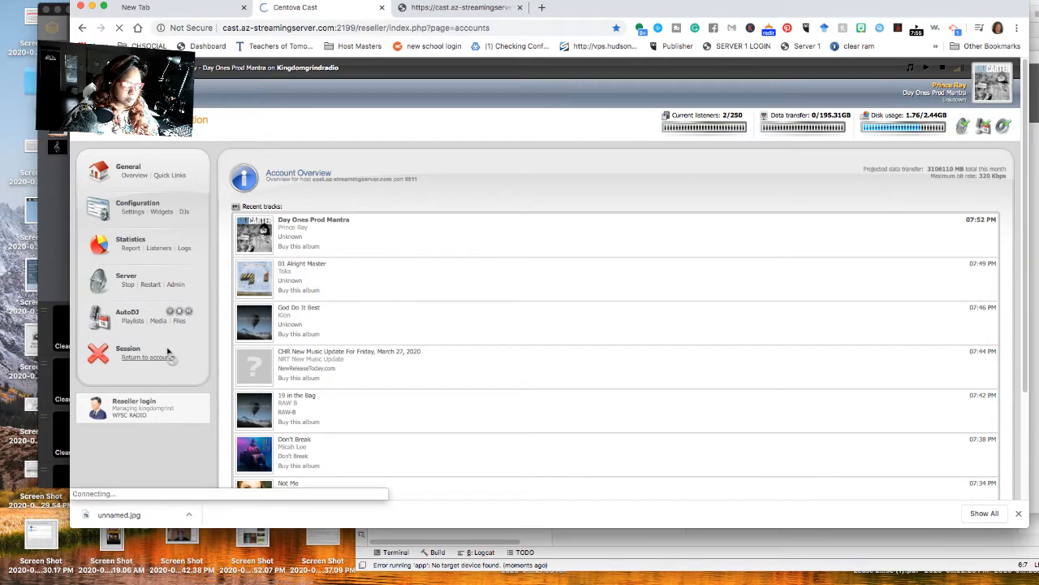
{"action": "left_click", "coordinate": [146, 357]}
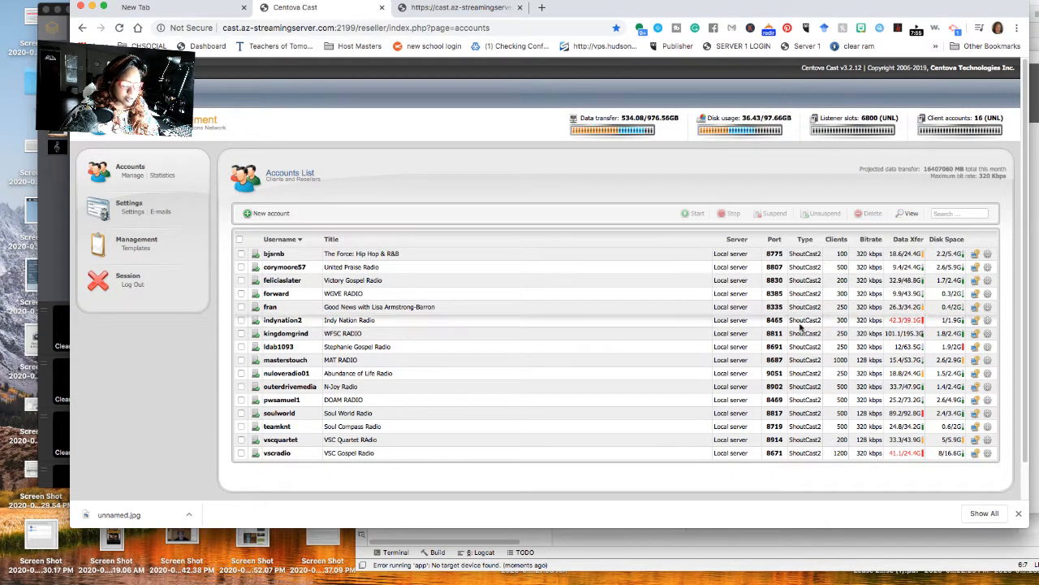
{"action": "mouse_move", "coordinate": [976, 268]}
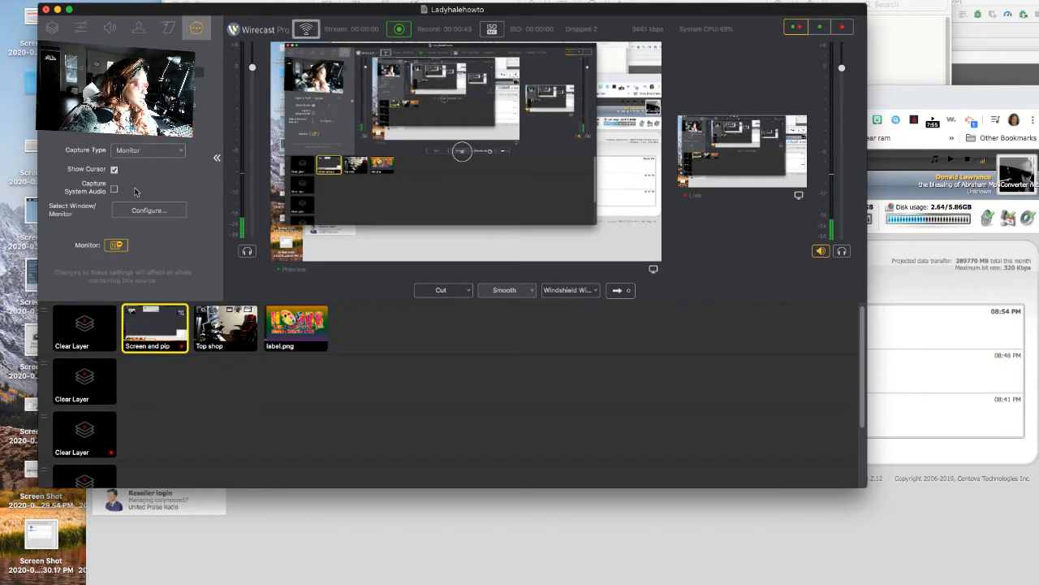
Bring the Chrome window with United Praise Radio's overview in front of Wirecast Pro
{"action": "left_click", "coordinate": [114, 188]}
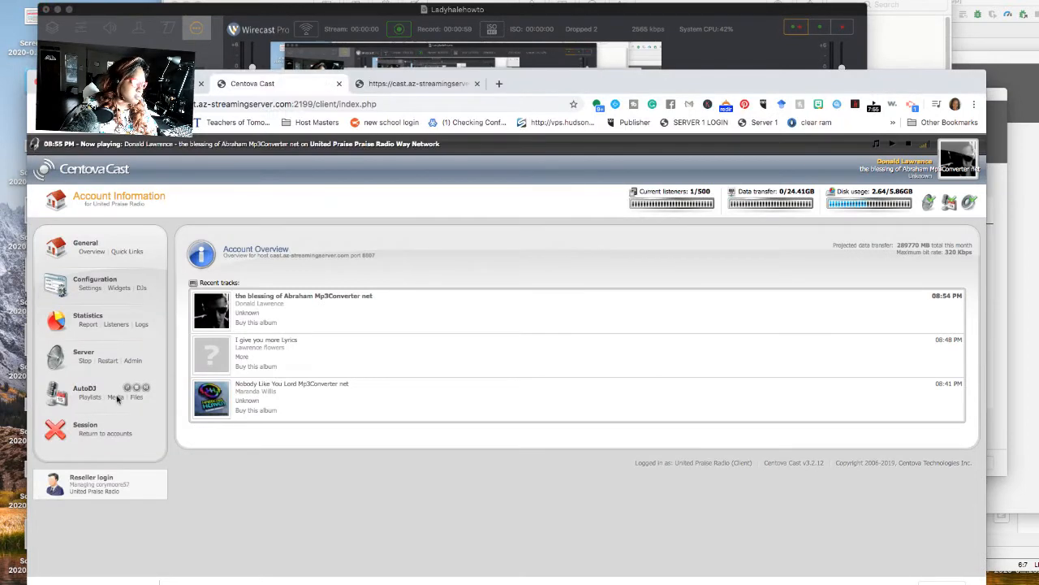
Return to the accounts list and log into the forward (WGVE RADIO) account
{"action": "left_click", "coordinate": [105, 433]}
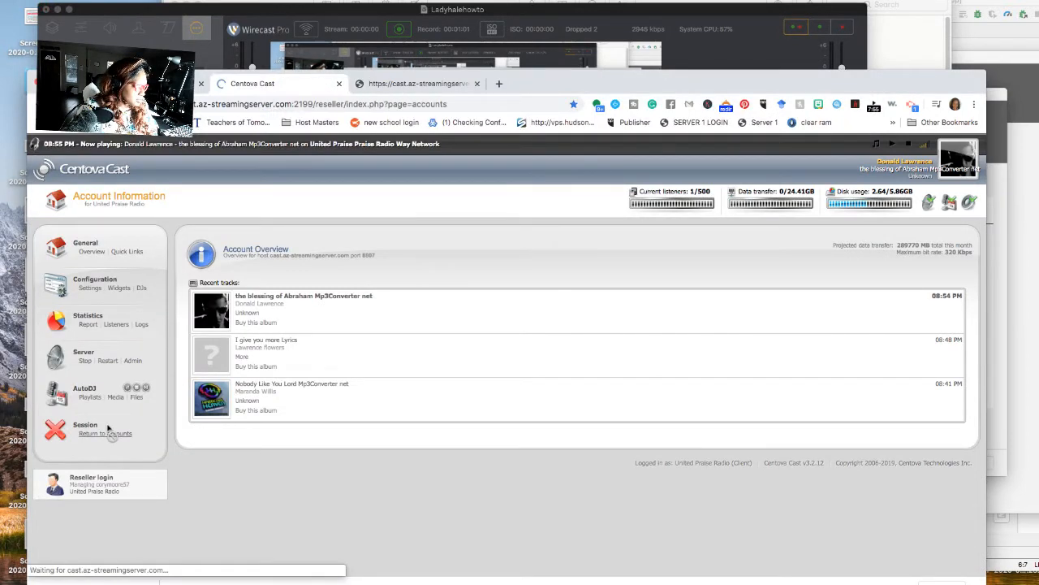
{"action": "left_click", "coordinate": [105, 433]}
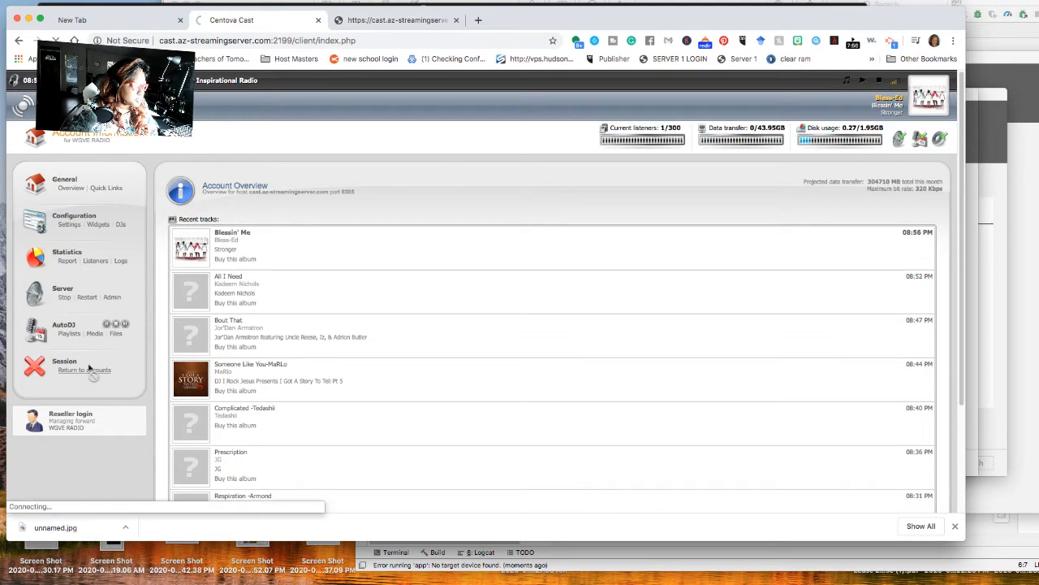
Check Stephanie Gospel Radio (ldab1093), then return to the accounts list for MAT RADIO
{"action": "left_click", "coordinate": [83, 370]}
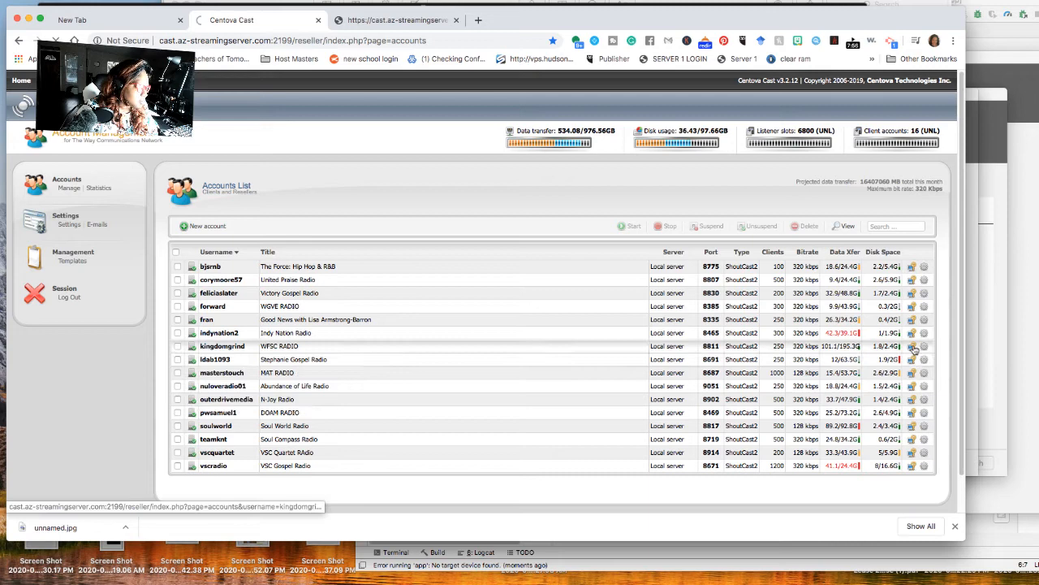
{"action": "left_click", "coordinate": [912, 359]}
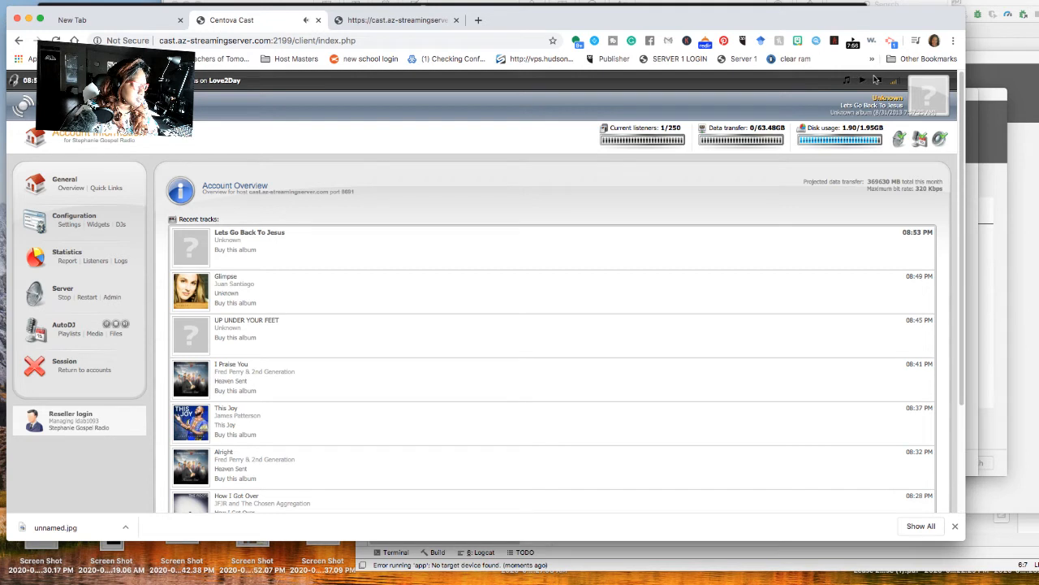
{"action": "mouse_move", "coordinate": [502, 191]}
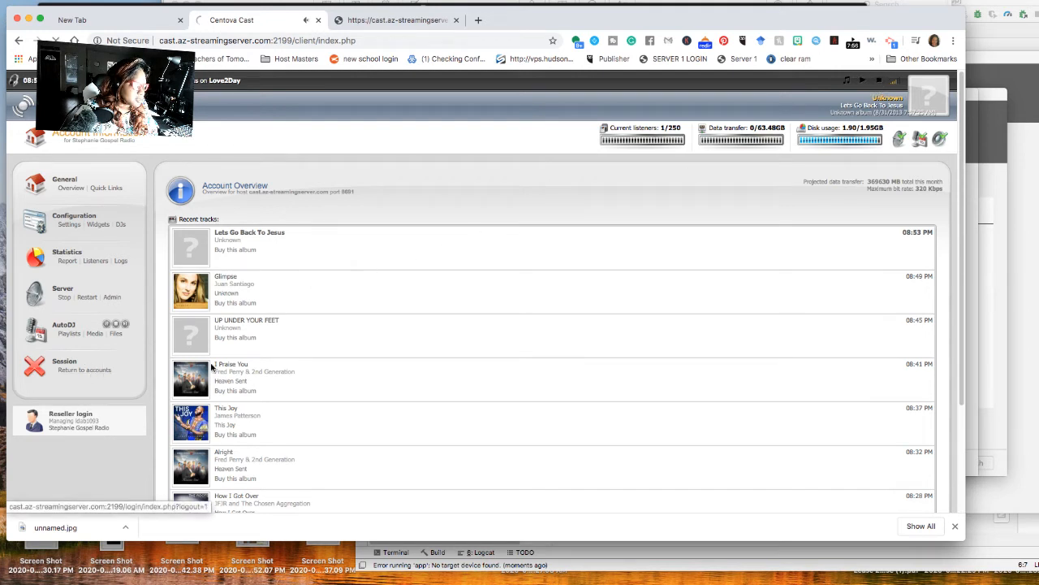
{"action": "left_click", "coordinate": [84, 369]}
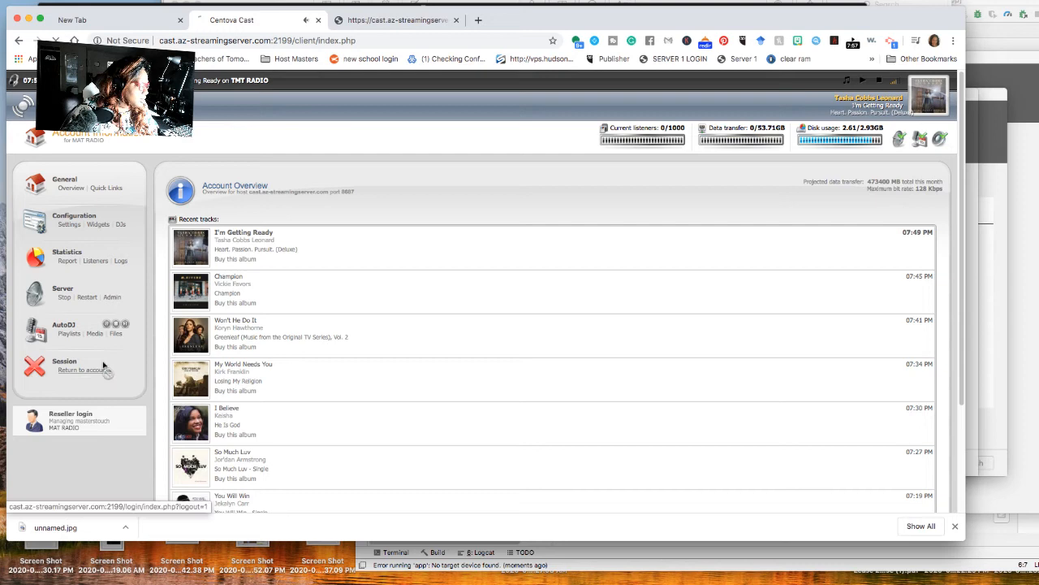
Check Abundance of Life Radio (nuloveradio01), then open N-Joy Radio (outerdrivemedia)
{"action": "left_click", "coordinate": [83, 370]}
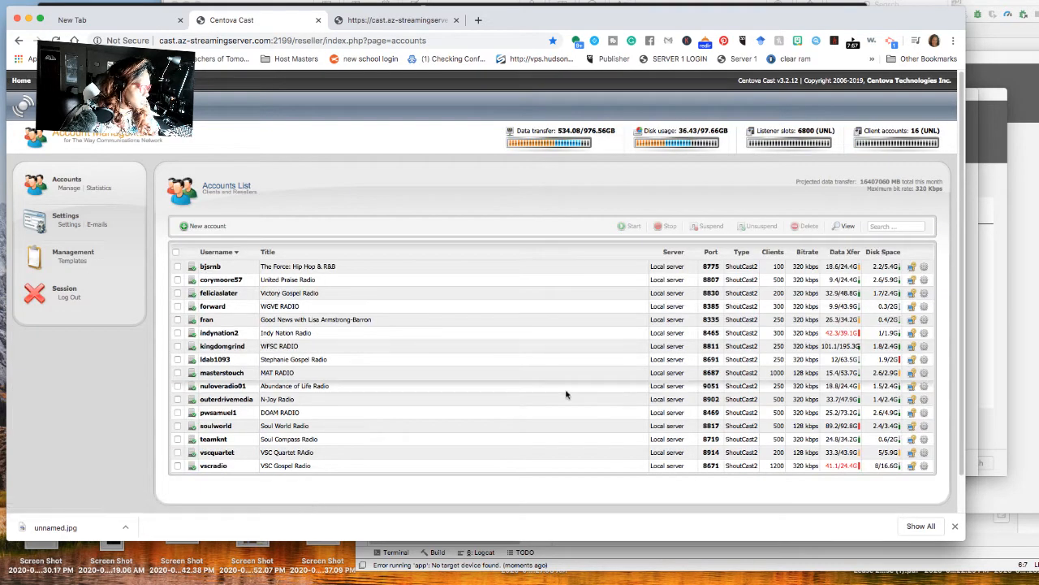
{"action": "mouse_move", "coordinate": [910, 391]}
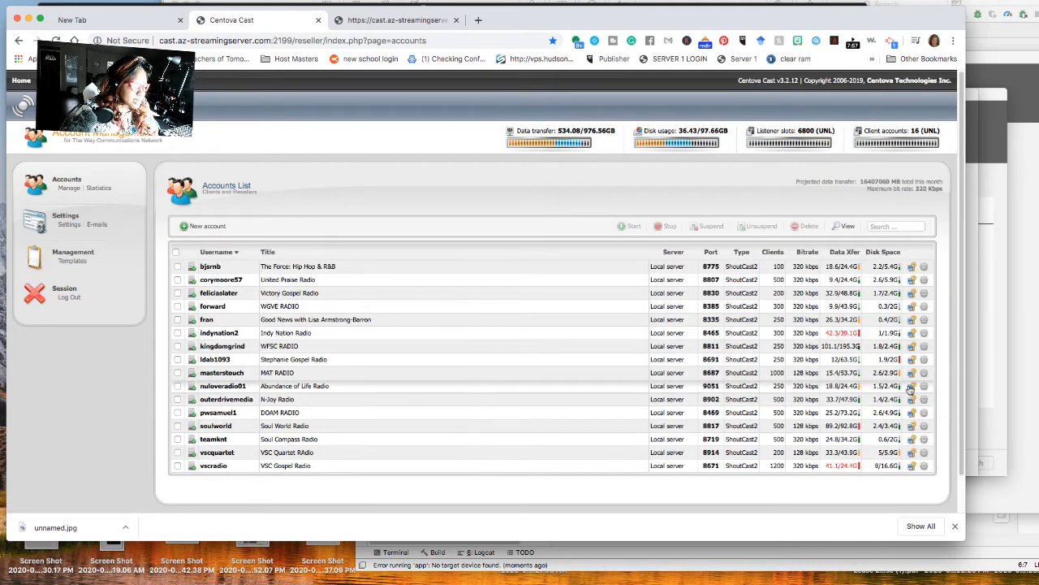
{"action": "left_click", "coordinate": [910, 386]}
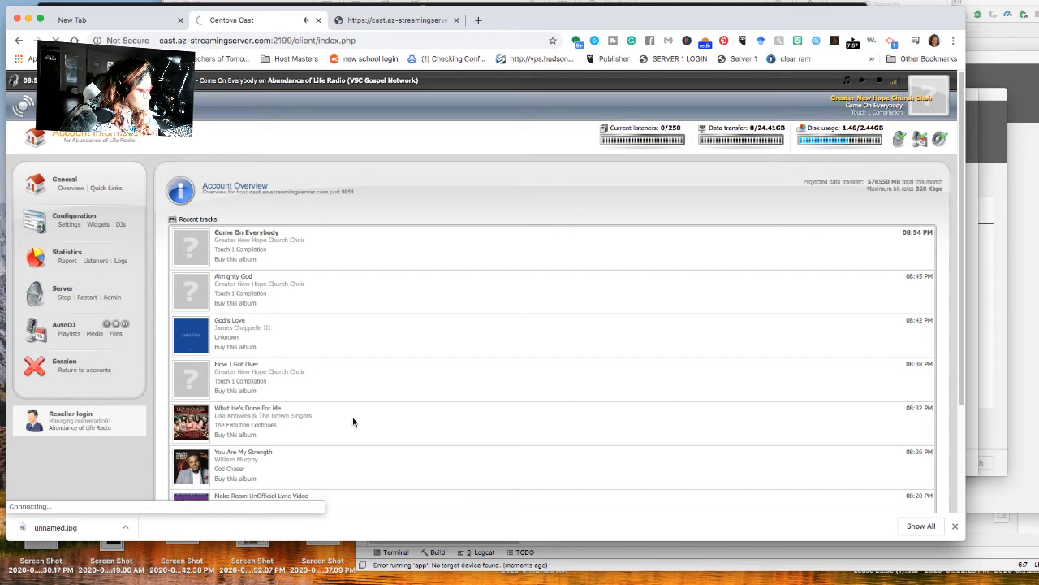
{"action": "left_click", "coordinate": [84, 369]}
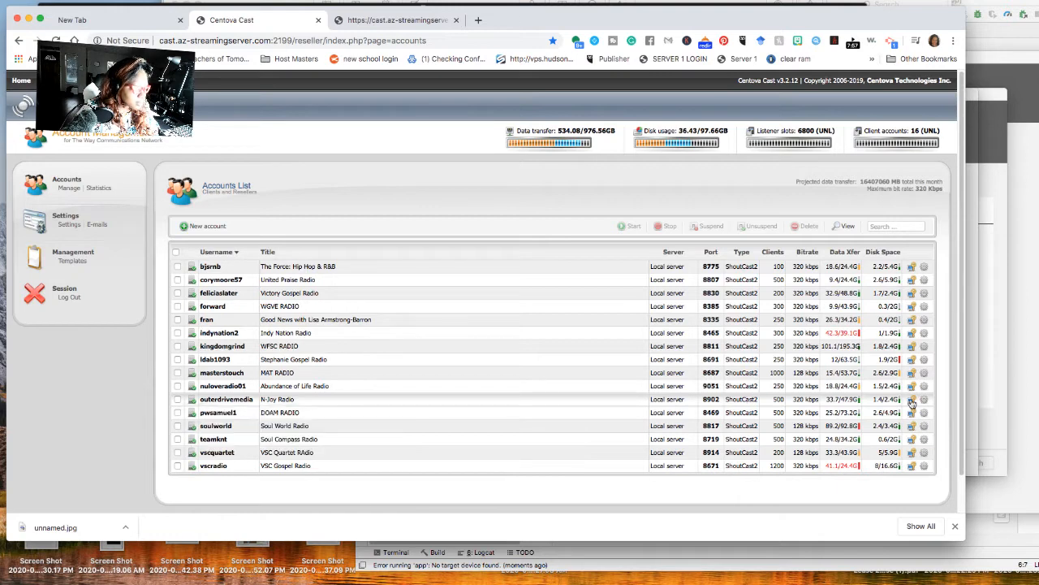
{"action": "left_click", "coordinate": [911, 399]}
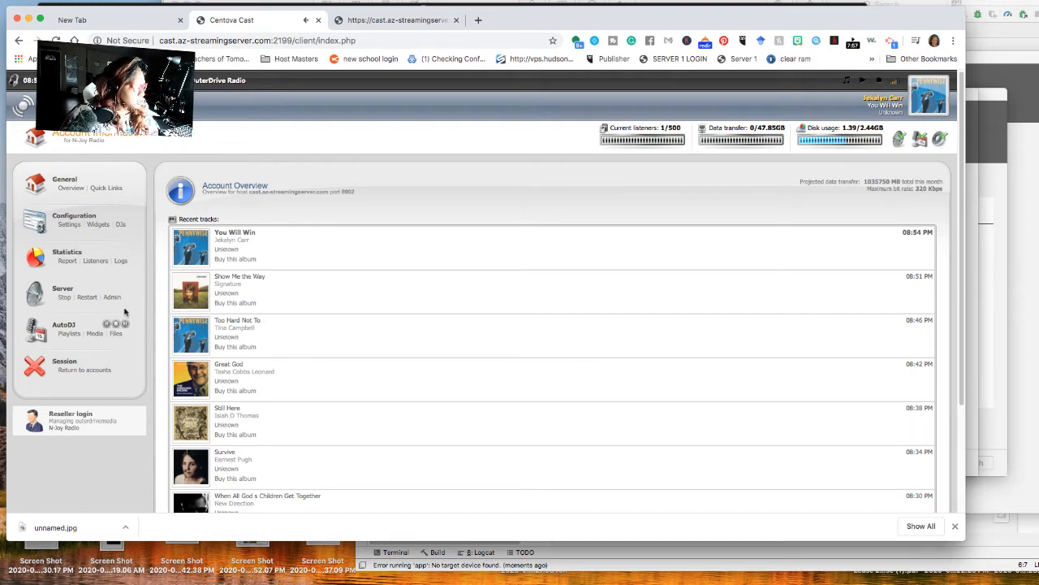
Check the Soul World Radio account and return to the accounts list
{"action": "left_click", "coordinate": [84, 366]}
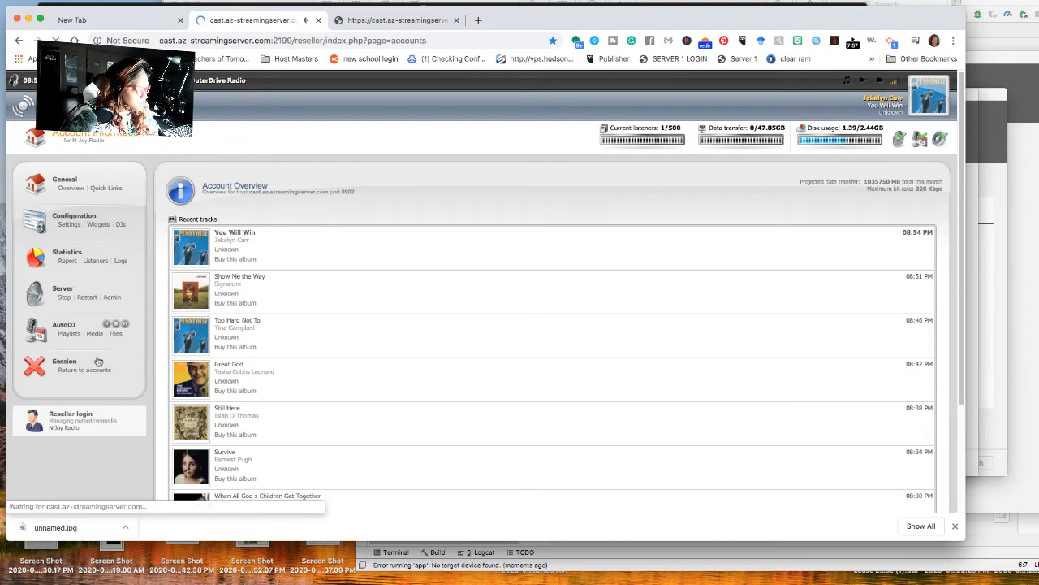
{"action": "left_click", "coordinate": [83, 365]}
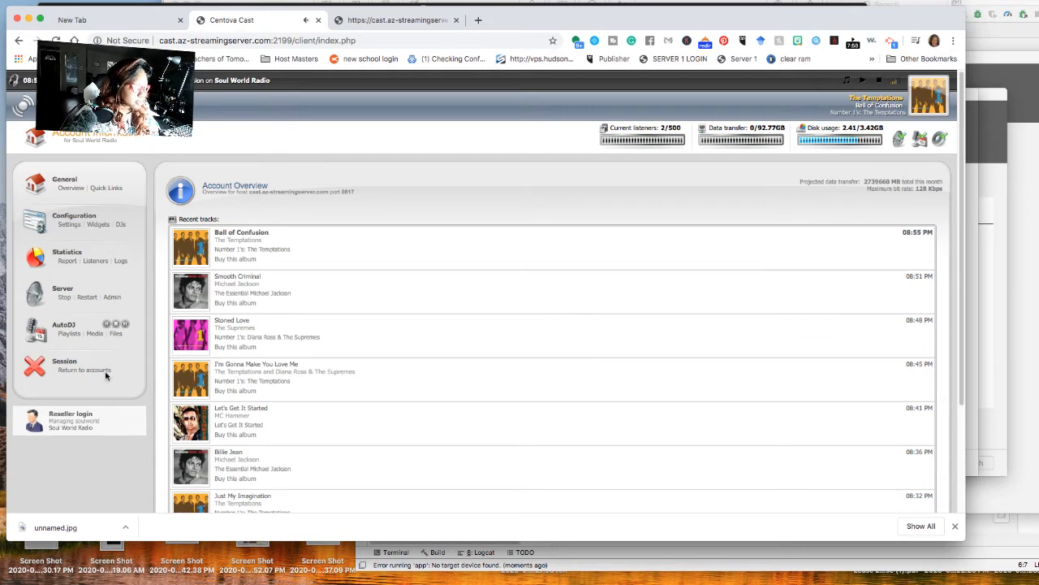
{"action": "left_click", "coordinate": [84, 370]}
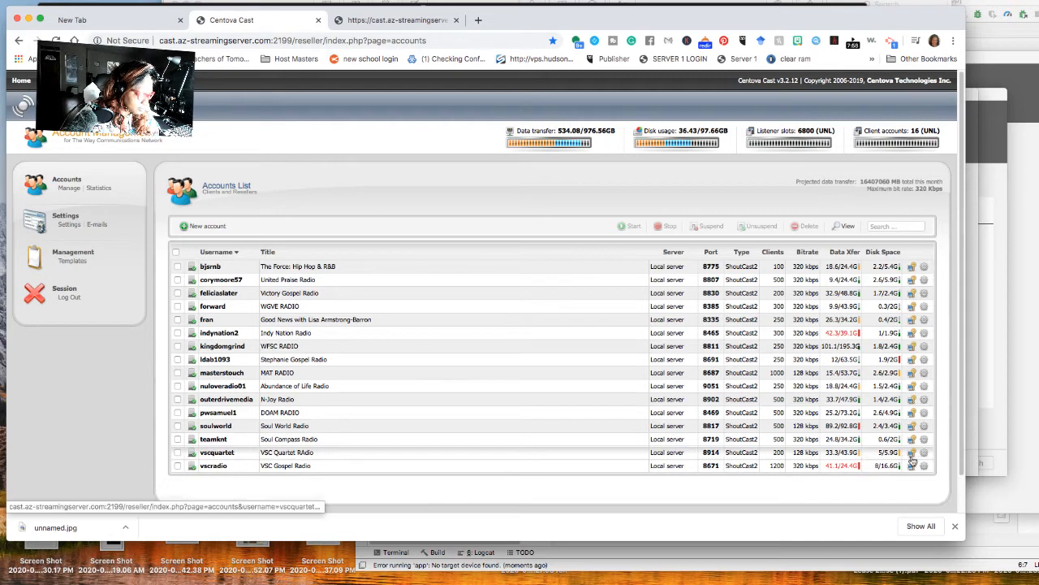
Confirm VSC Quartet RAdio is playing, then return to the reseller accounts list
{"action": "left_click", "coordinate": [911, 452]}
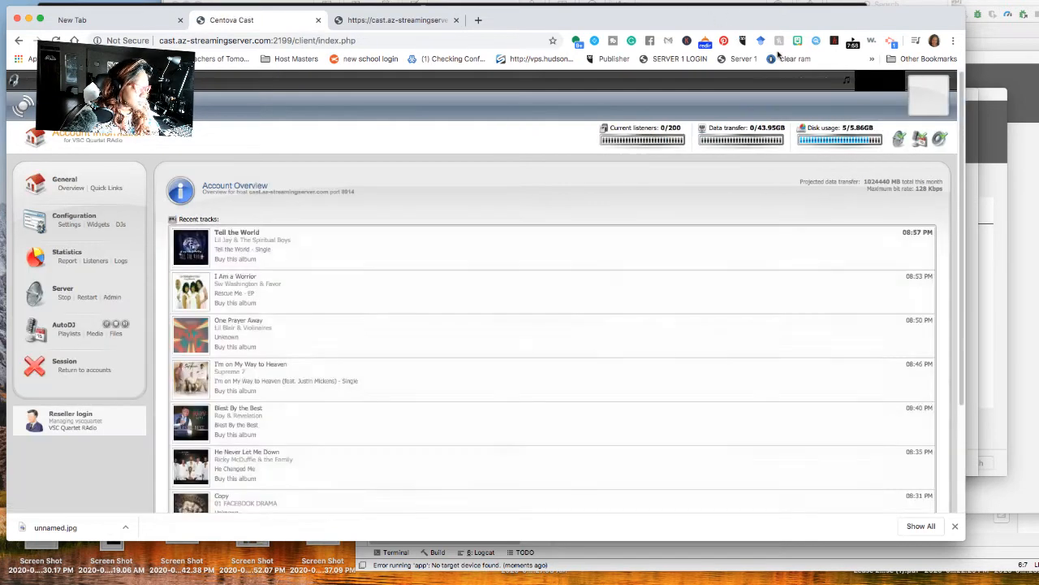
{"action": "left_click", "coordinate": [862, 80]}
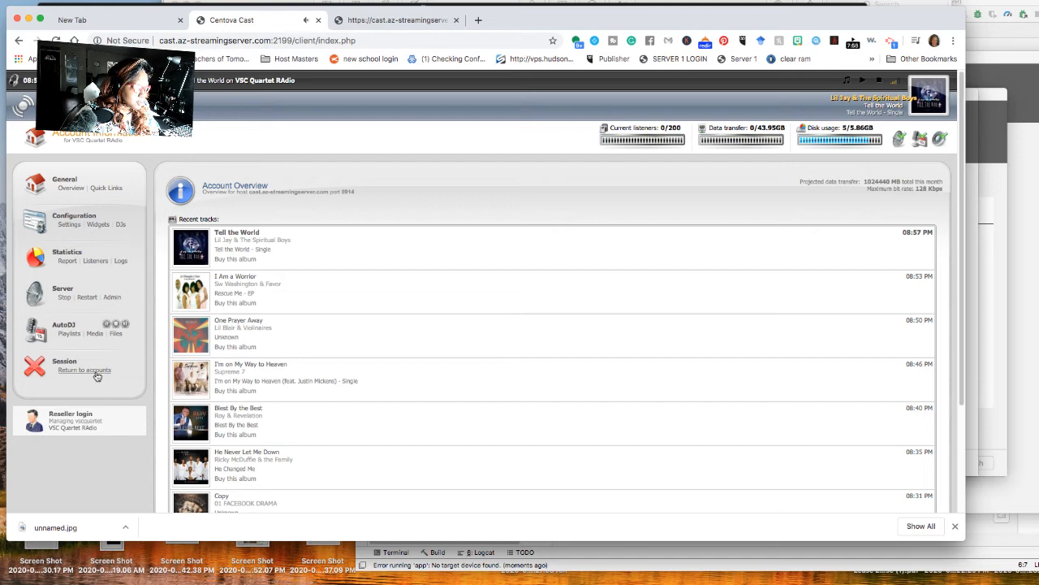
{"action": "left_click", "coordinate": [84, 370]}
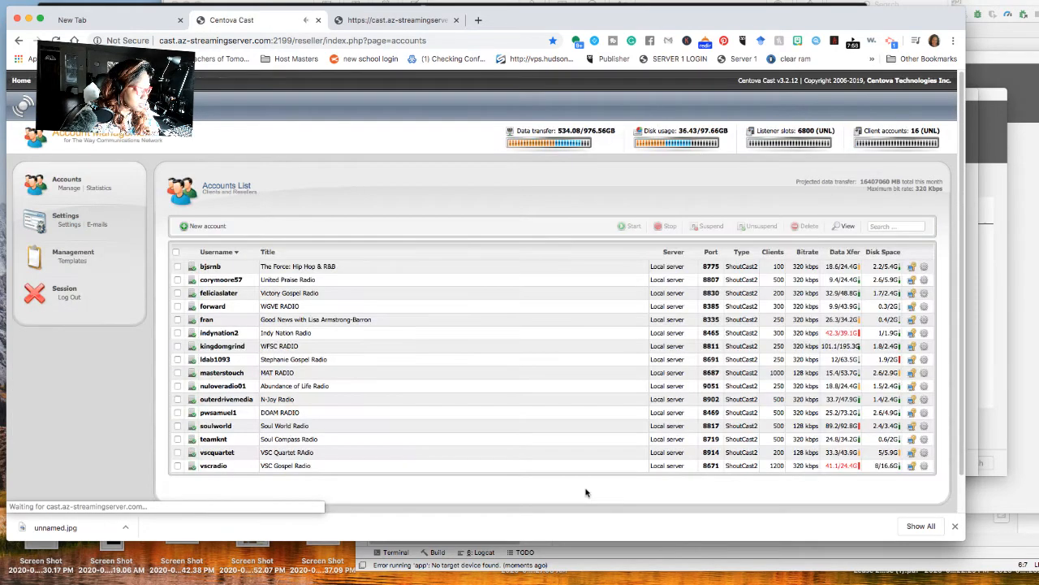
Play VSC Gospel Radio's stream, then open the salttnetwork.com:2199 login page
{"action": "left_click", "coordinate": [911, 466]}
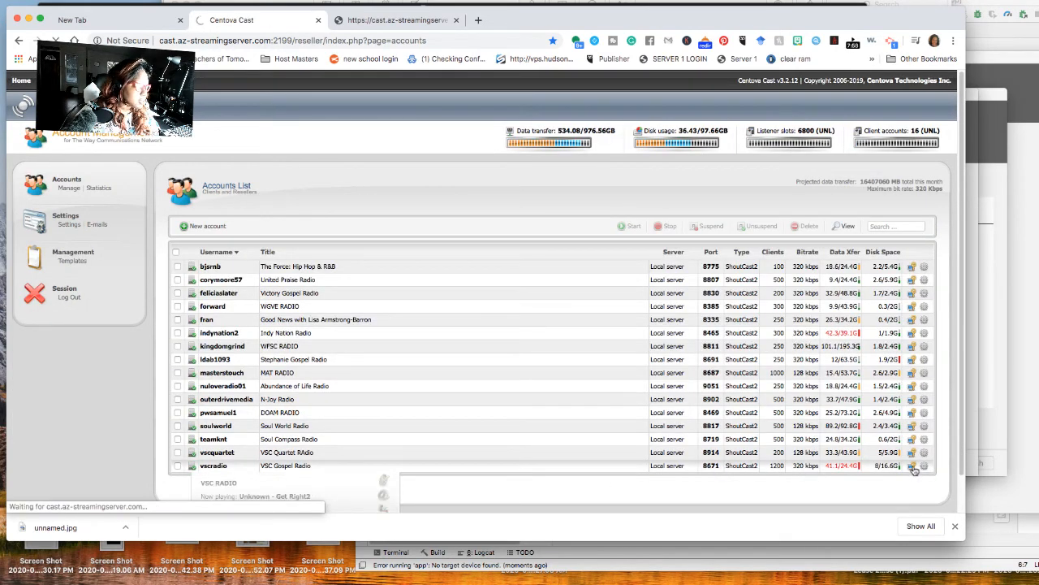
{"action": "left_click", "coordinate": [912, 465]}
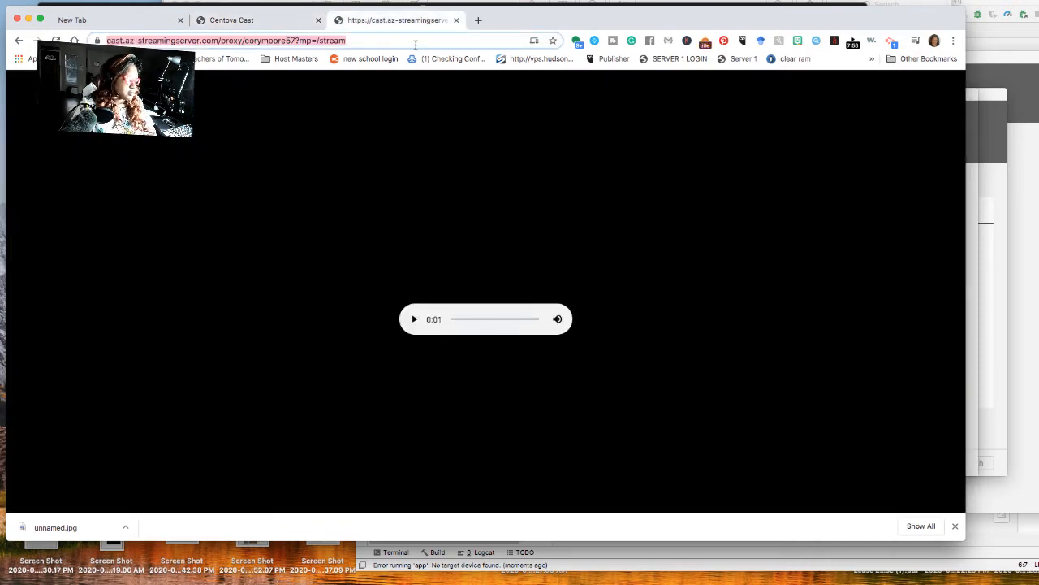
{"action": "left_click", "coordinate": [228, 40]}
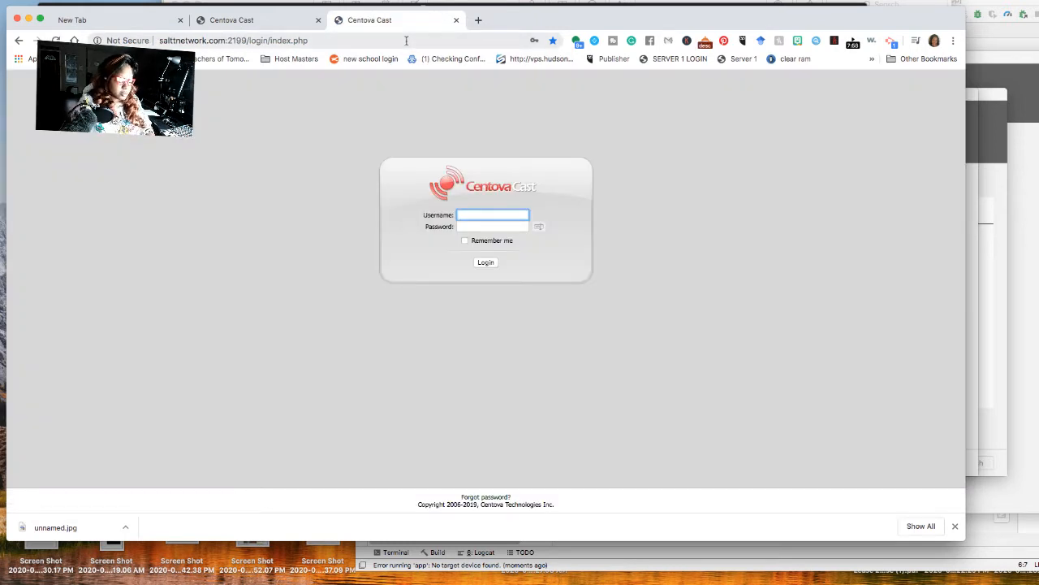
Log in as admin using the saved autofill password
{"action": "type", "text": "admin"}
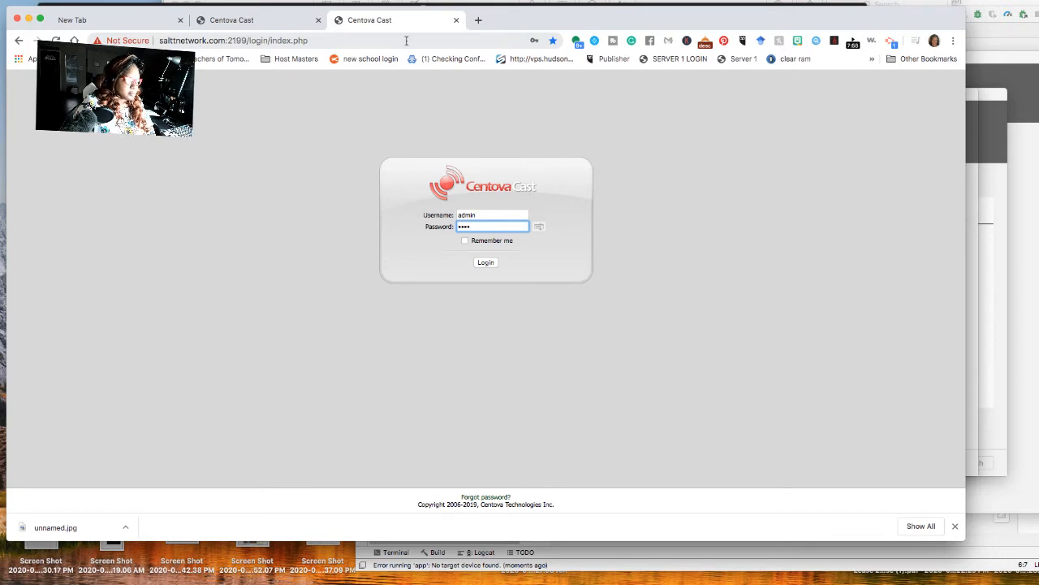
{"action": "left_click", "coordinate": [491, 227]}
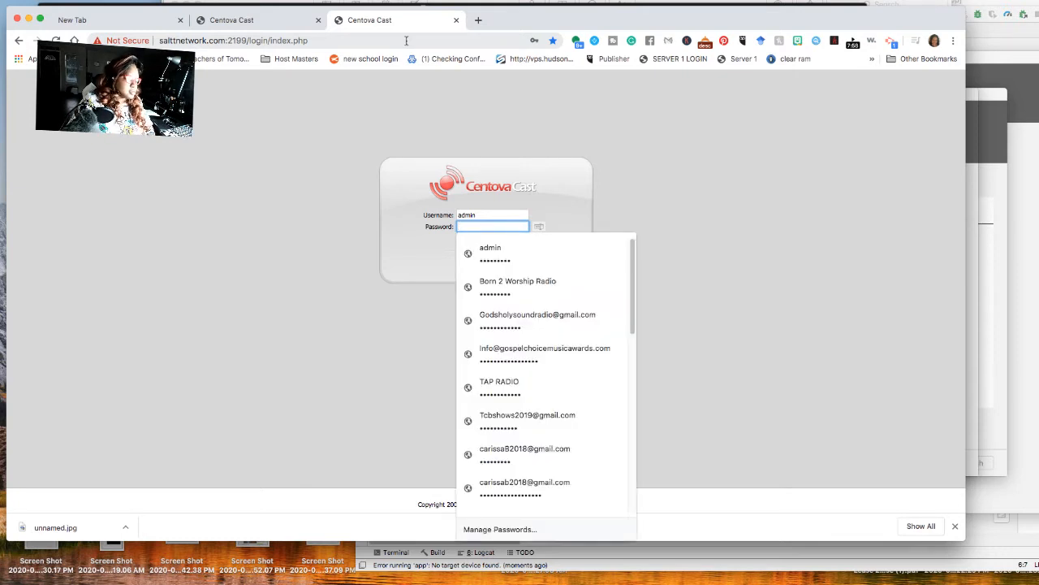
{"action": "left_click", "coordinate": [490, 253]}
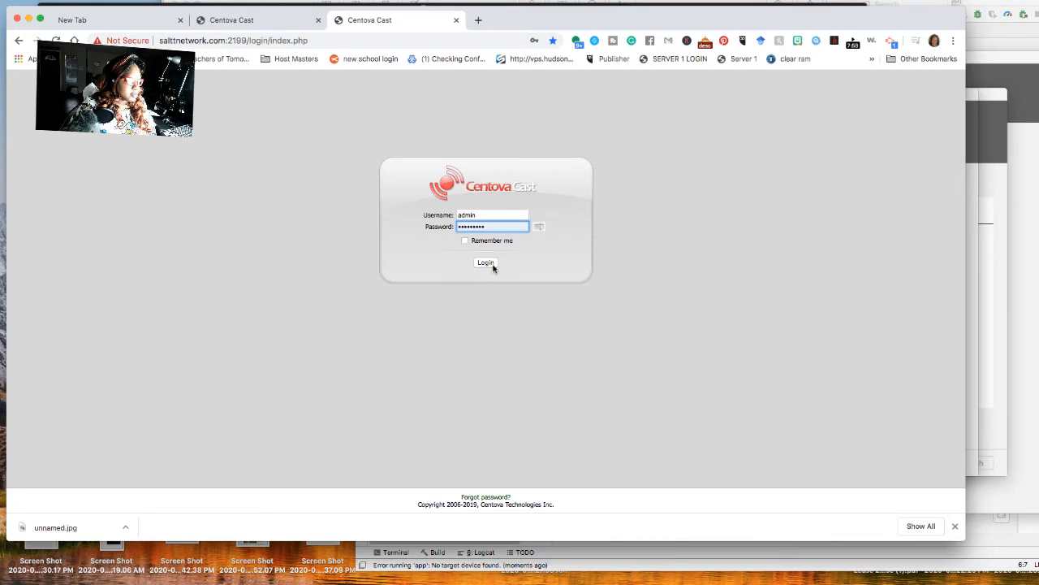
{"action": "left_click", "coordinate": [485, 262]}
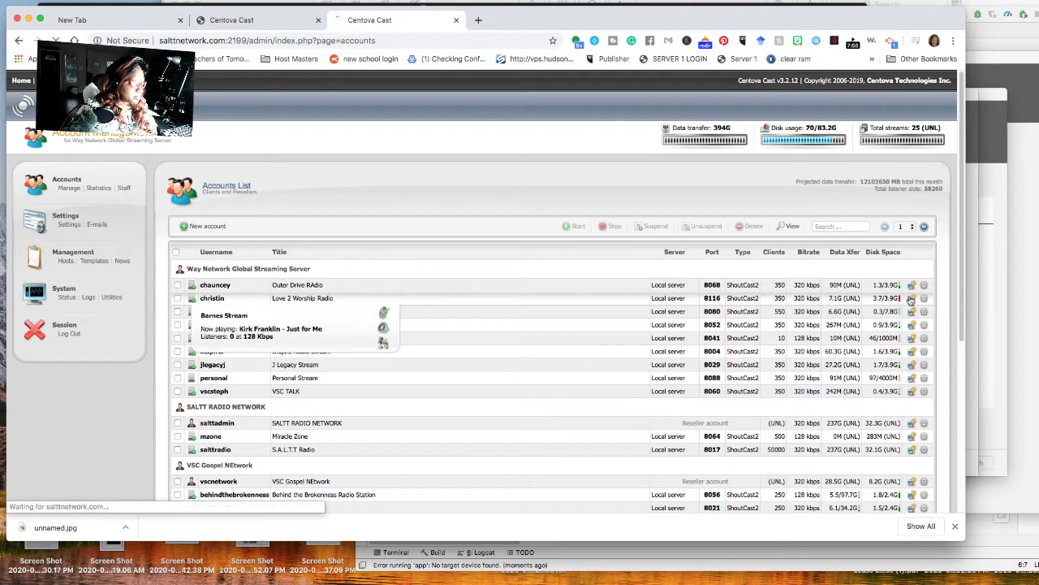
Check the Love 2 Worship, God's Holy Sounds and J Legacy Stream accounts in turn
{"action": "left_click", "coordinate": [911, 298]}
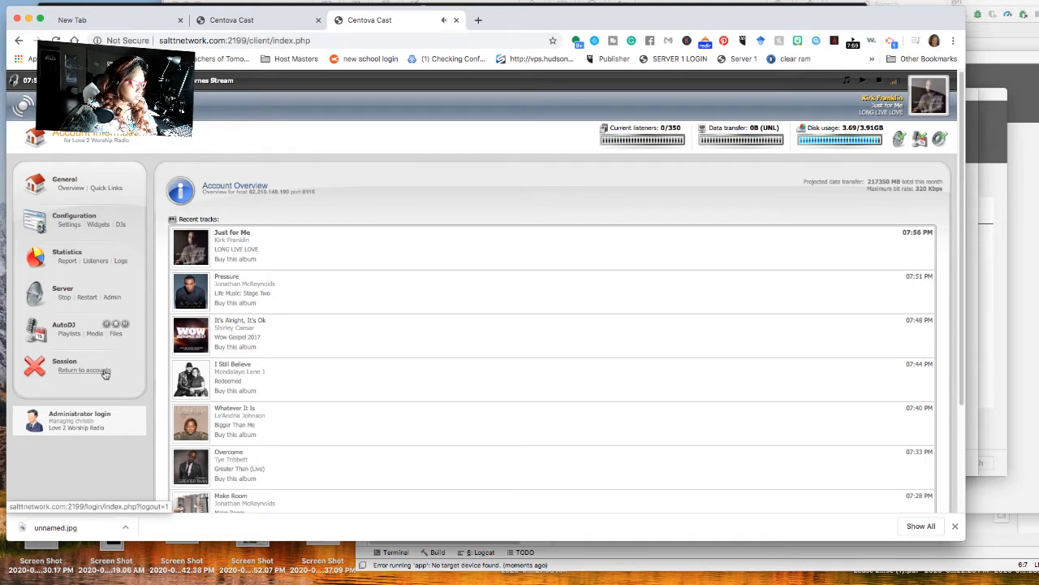
{"action": "left_click", "coordinate": [84, 369]}
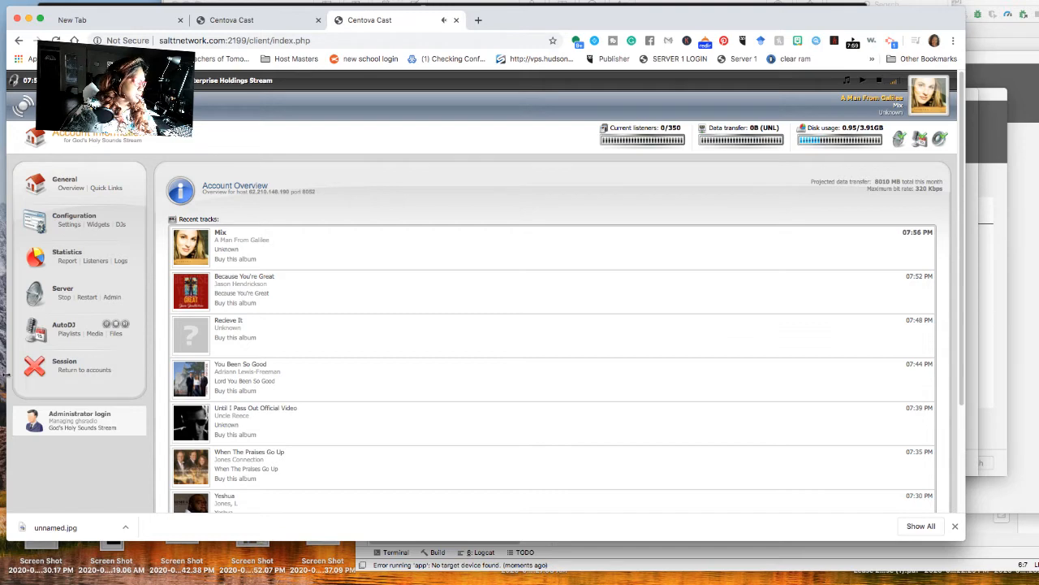
{"action": "left_click", "coordinate": [84, 370]}
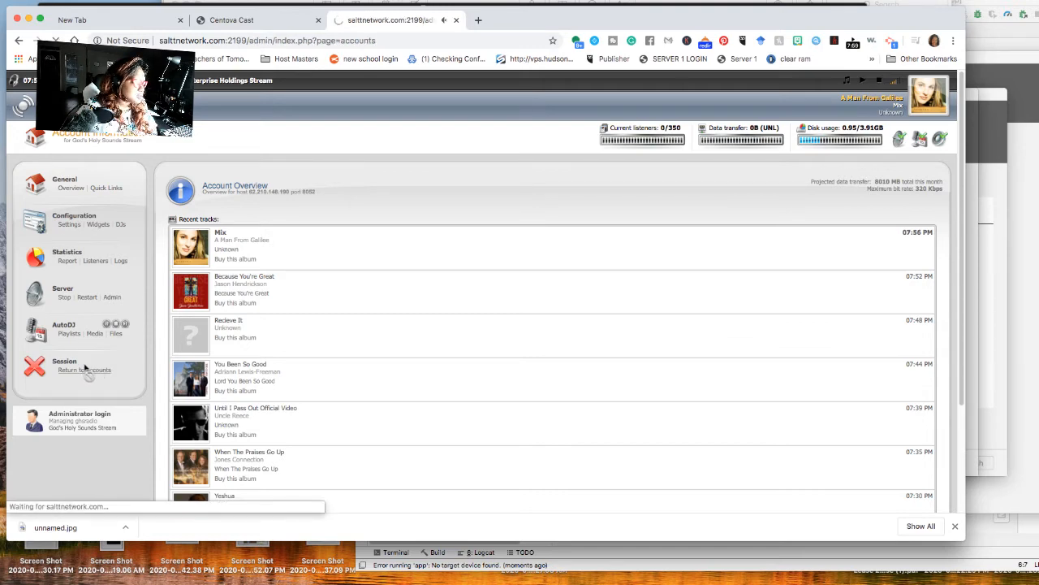
{"action": "left_click", "coordinate": [83, 370]}
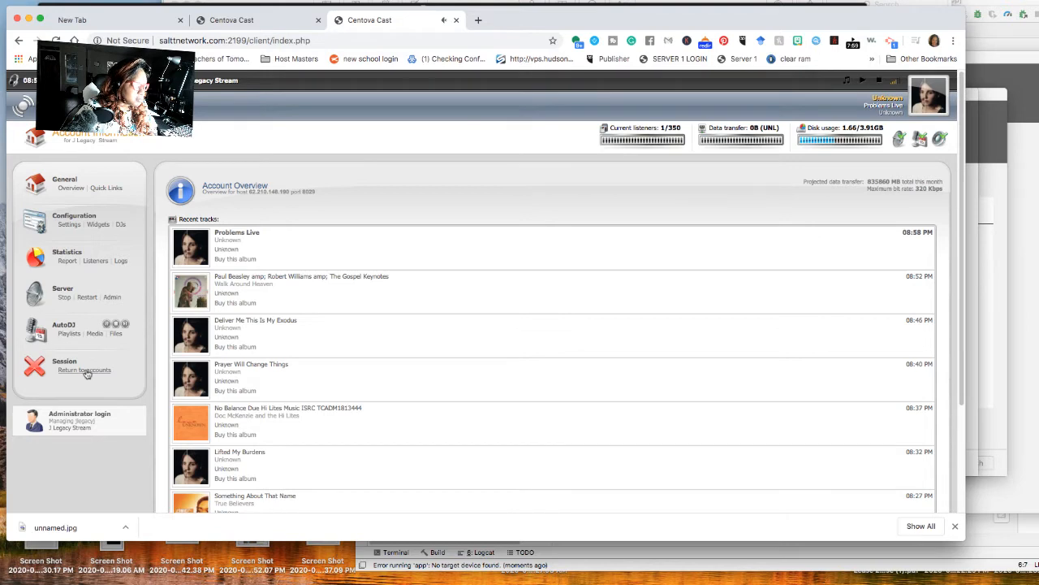
{"action": "left_click", "coordinate": [85, 369]}
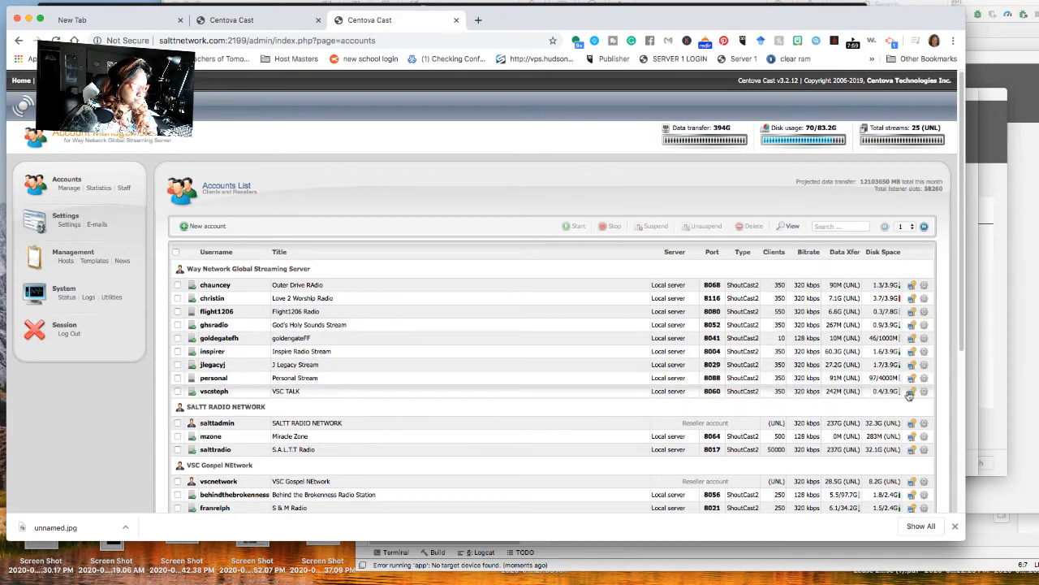
Check VSC TALK, then scroll down and open Behind the Brokenness Radio Station
{"action": "left_click", "coordinate": [911, 391]}
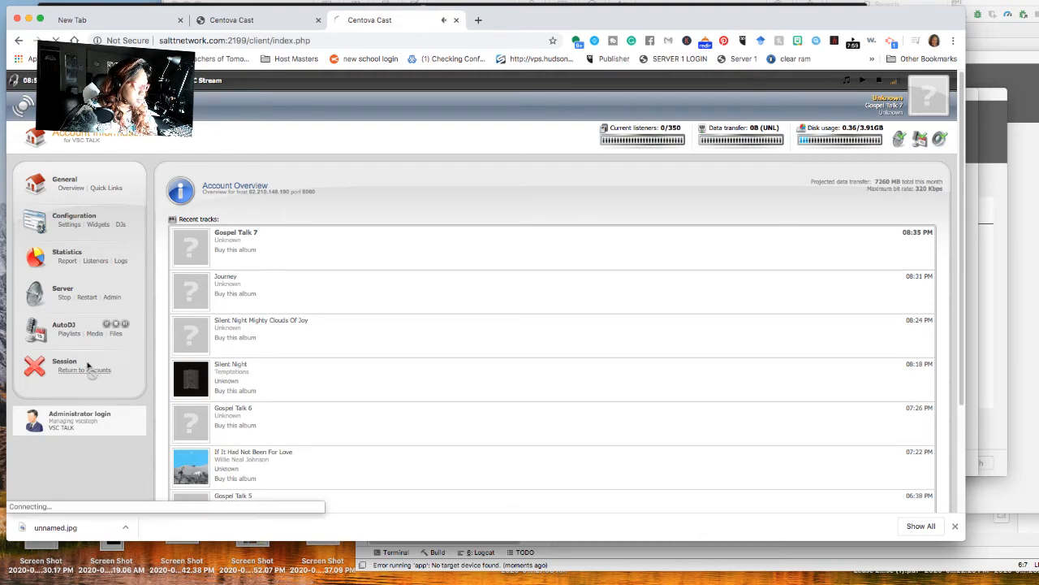
{"action": "left_click", "coordinate": [83, 370]}
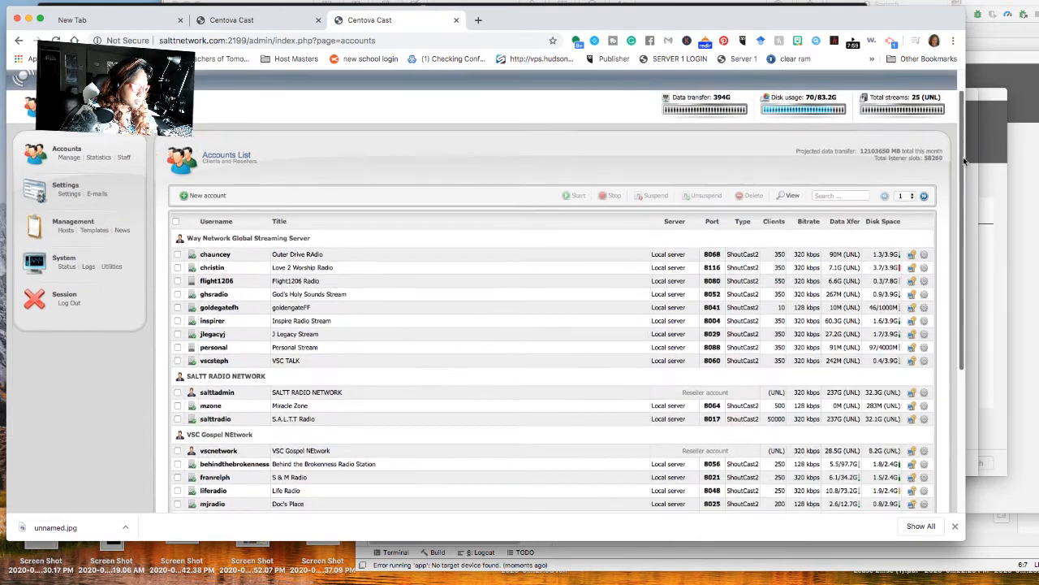
{"action": "scroll", "scroll_direction": "down", "scroll_amount": 3}
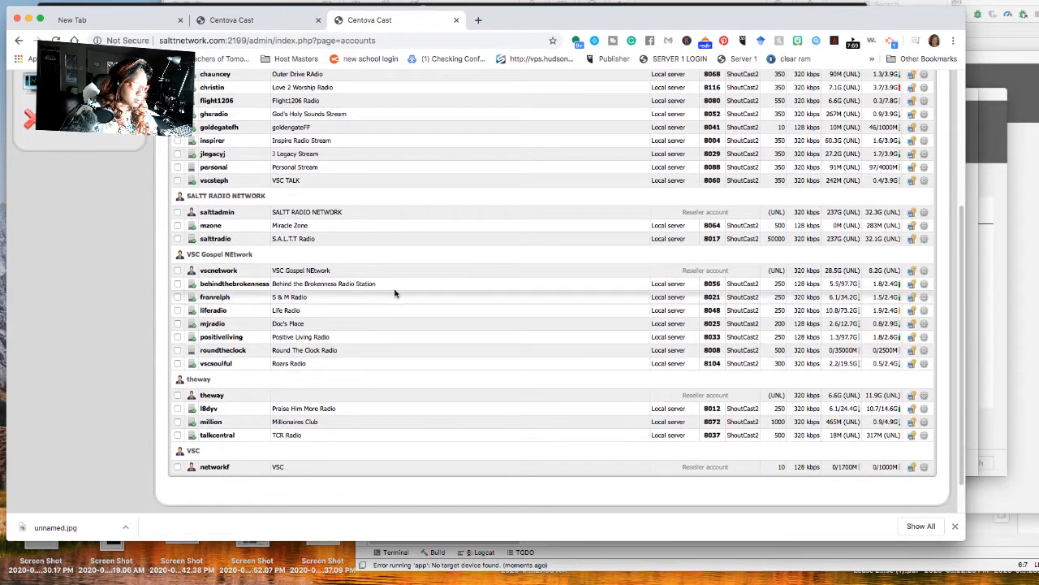
{"action": "mouse_move", "coordinate": [900, 277]}
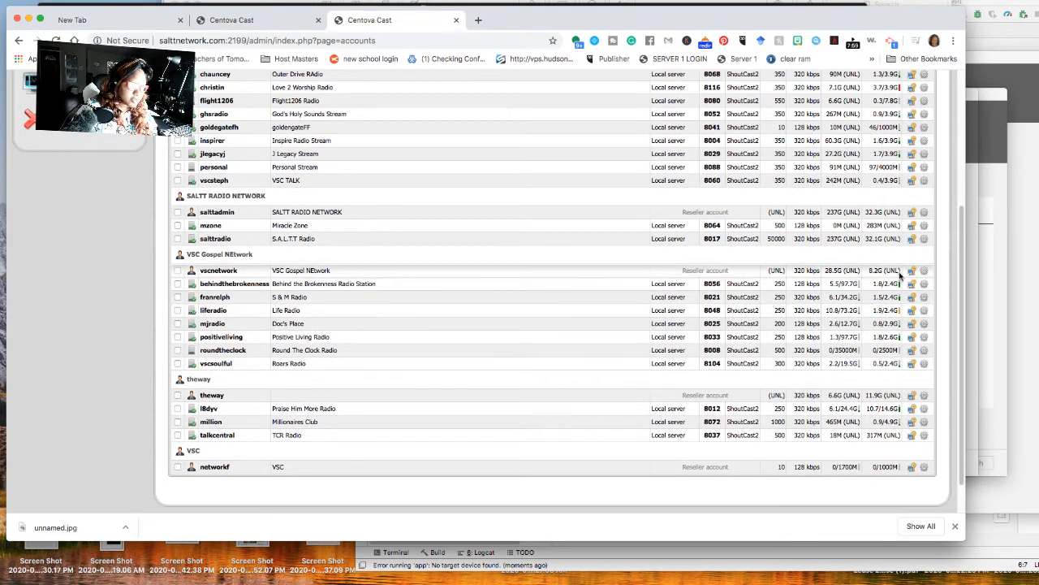
{"action": "left_click", "coordinate": [924, 283]}
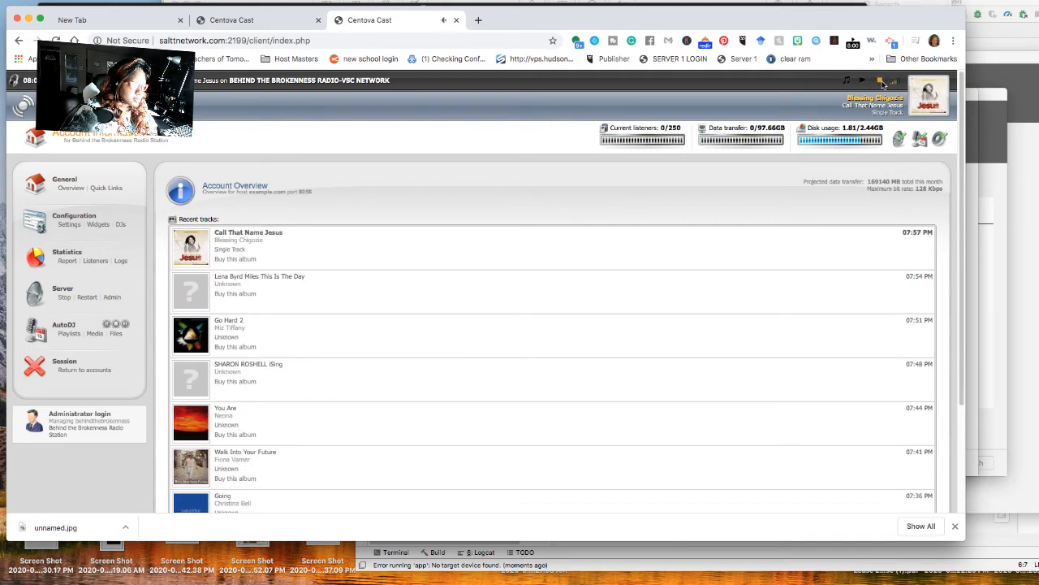
Close the salttnetwork.com tab and return to the first server's reseller accounts list
{"action": "left_click", "coordinate": [456, 19]}
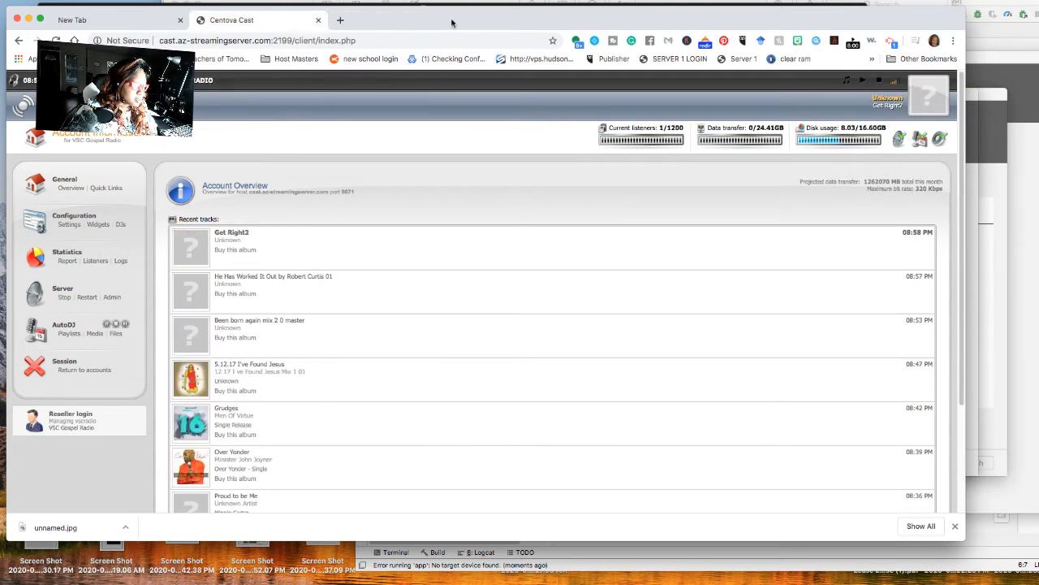
{"action": "left_click", "coordinate": [84, 369]}
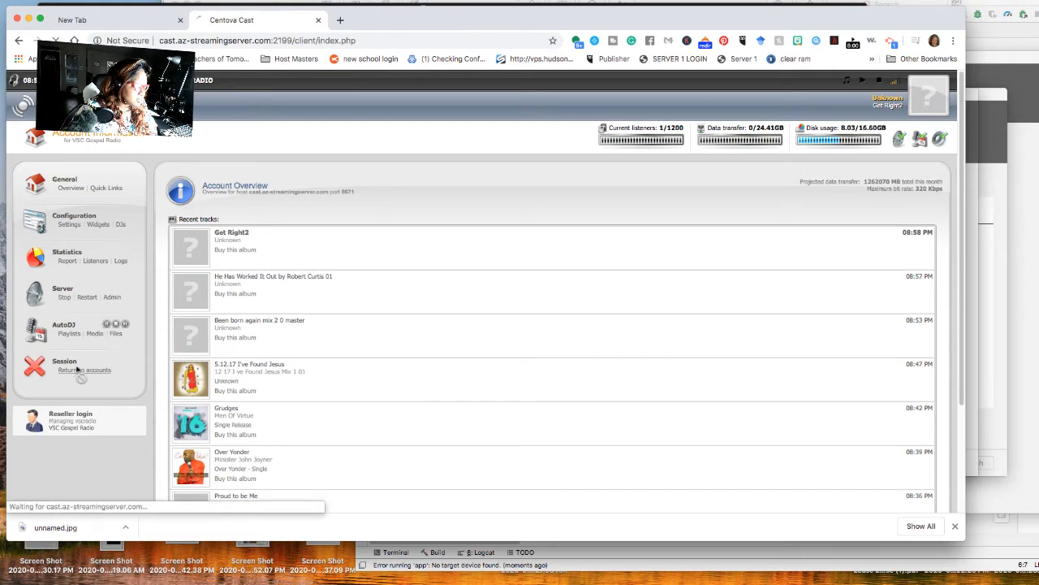
{"action": "left_click", "coordinate": [82, 369]}
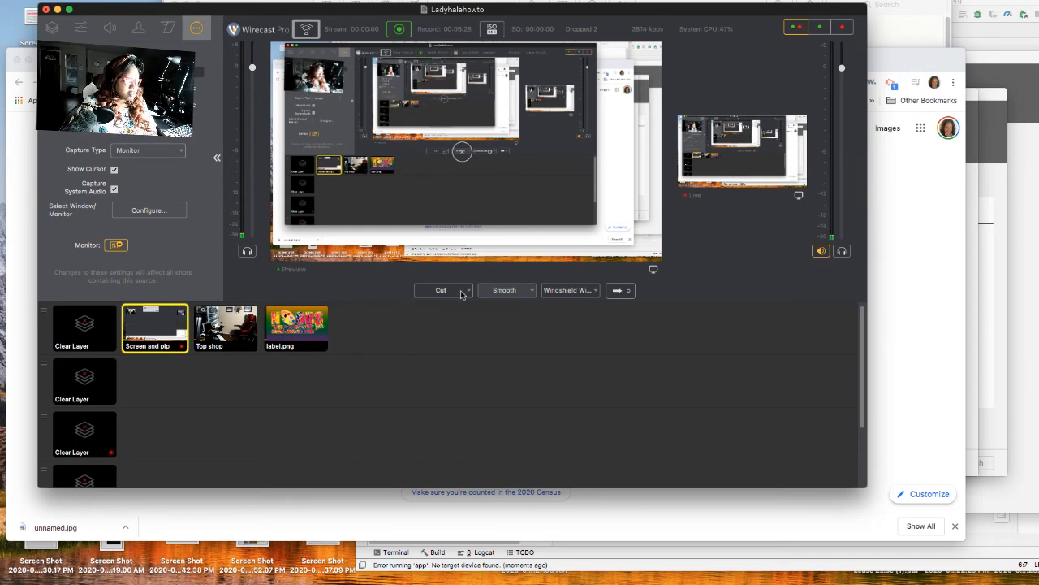
Load the Top shop camera shot with its news ticker and take it live
{"action": "left_click", "coordinate": [225, 328]}
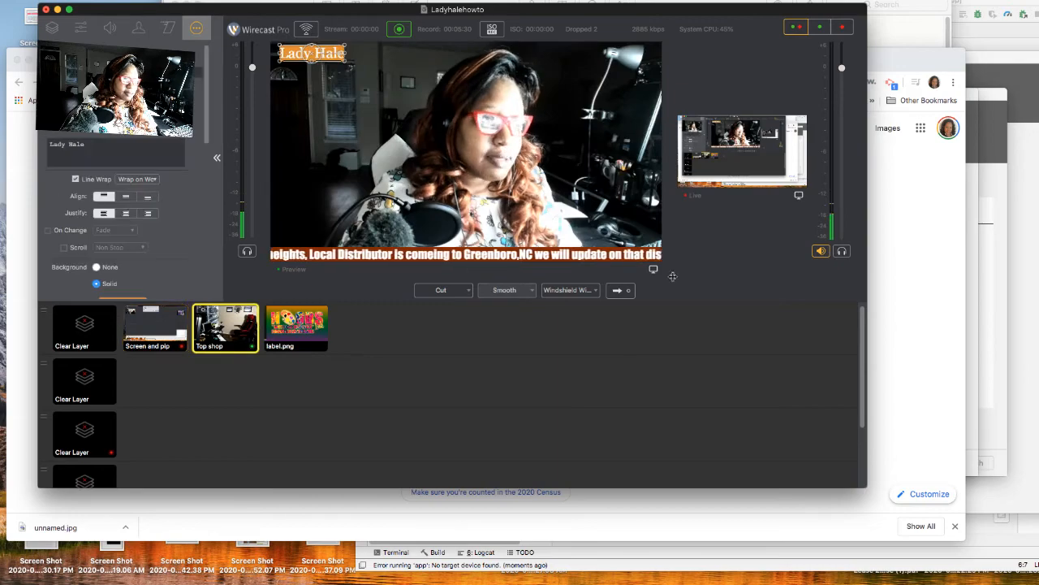
{"action": "left_click", "coordinate": [154, 327]}
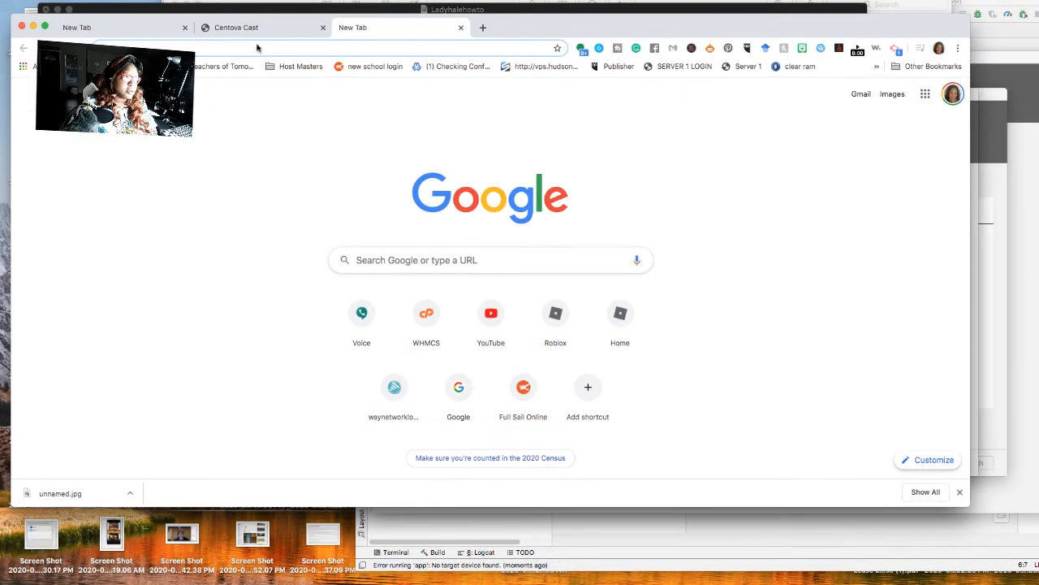
Show Chrome's Clear Browsing Data with cookies and cached files ticked, then cancel
{"action": "left_click", "coordinate": [41, 9]}
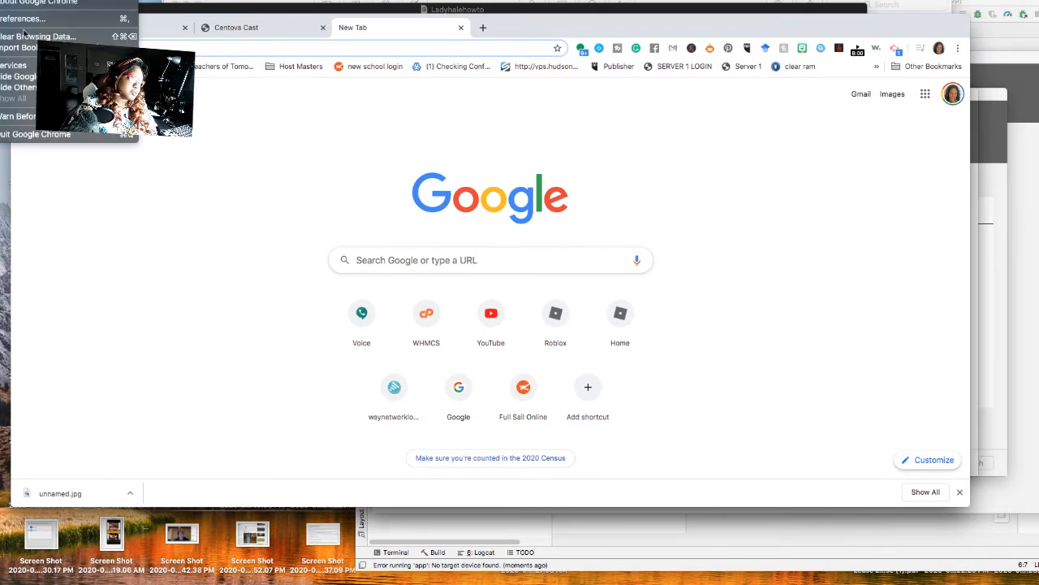
{"action": "left_click", "coordinate": [38, 35]}
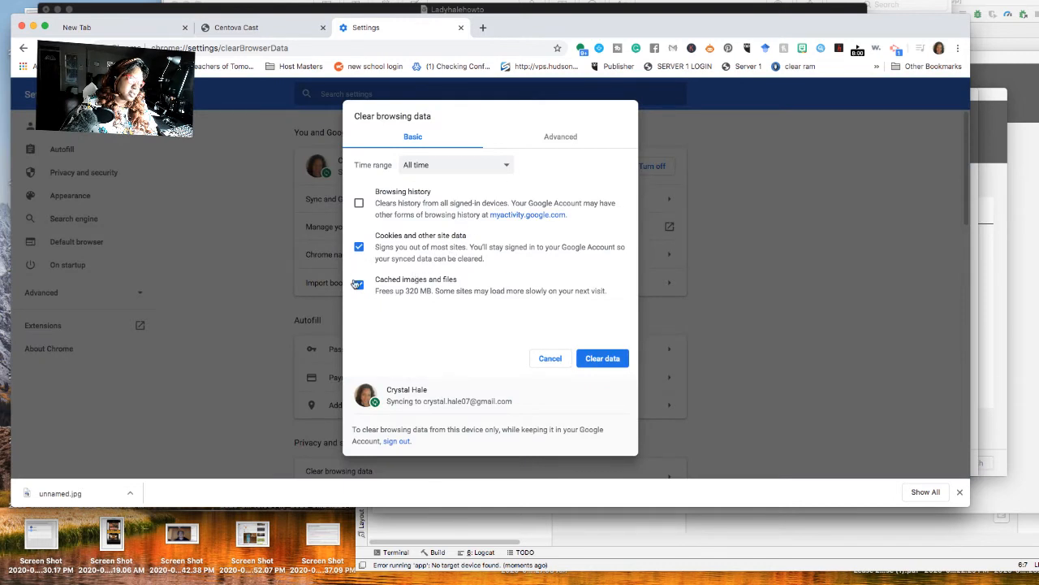
{"action": "left_click", "coordinate": [358, 285]}
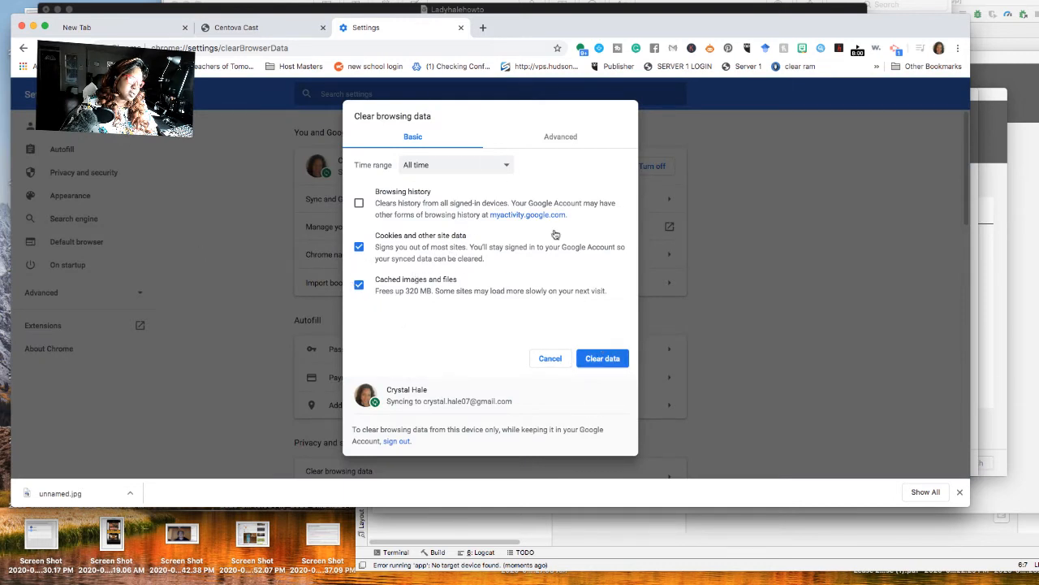
{"action": "mouse_move", "coordinate": [549, 363]}
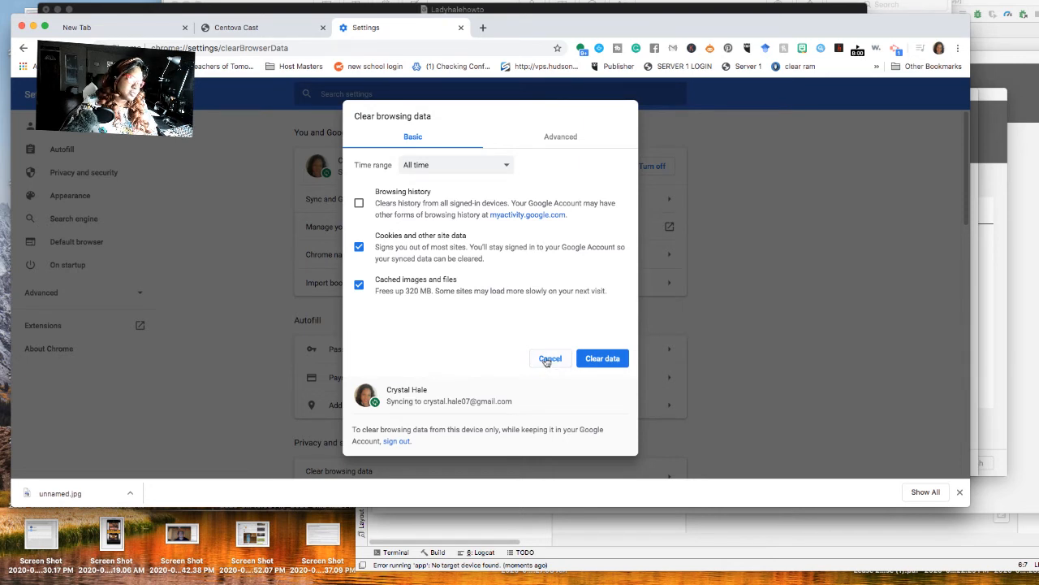
{"action": "left_click", "coordinate": [550, 358]}
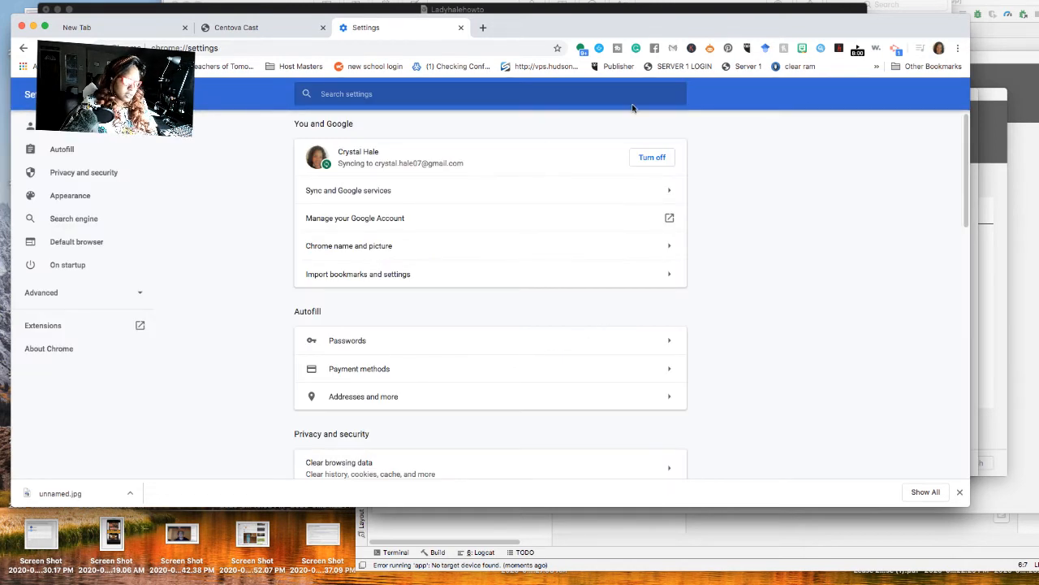
{"action": "left_click", "coordinate": [37, 8]}
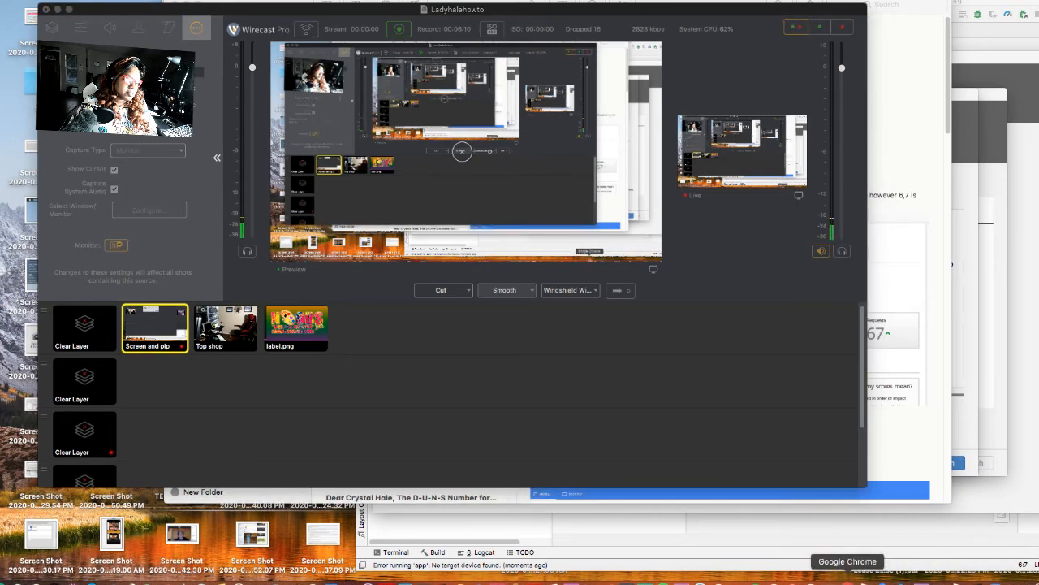
Bring Google Chrome back to the front from the Dock
{"action": "left_click", "coordinate": [847, 561]}
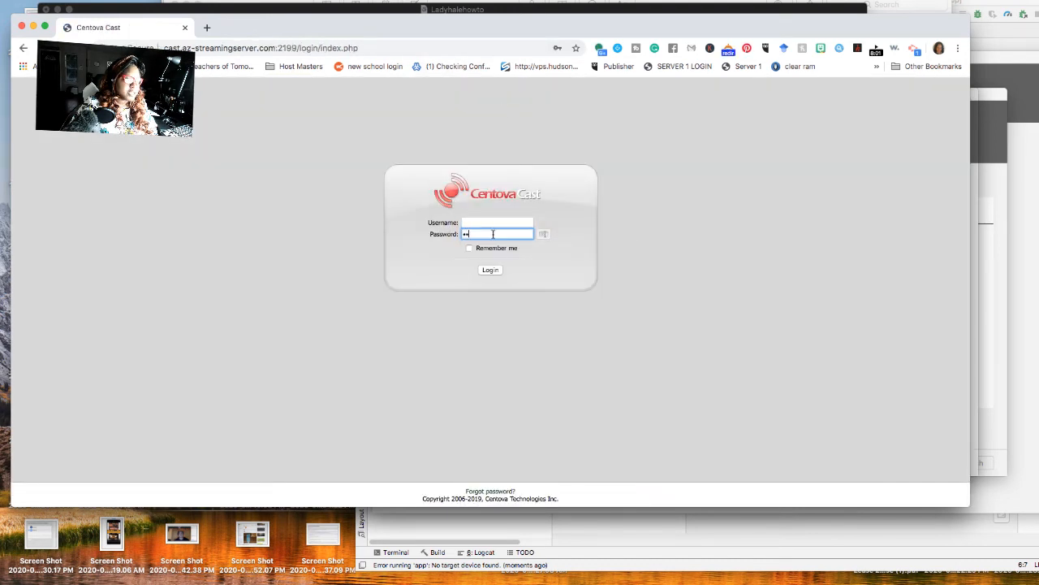
Log in to Centova Cast with the saved reseller login after trying 'adm'
{"action": "left_click", "coordinate": [489, 268]}
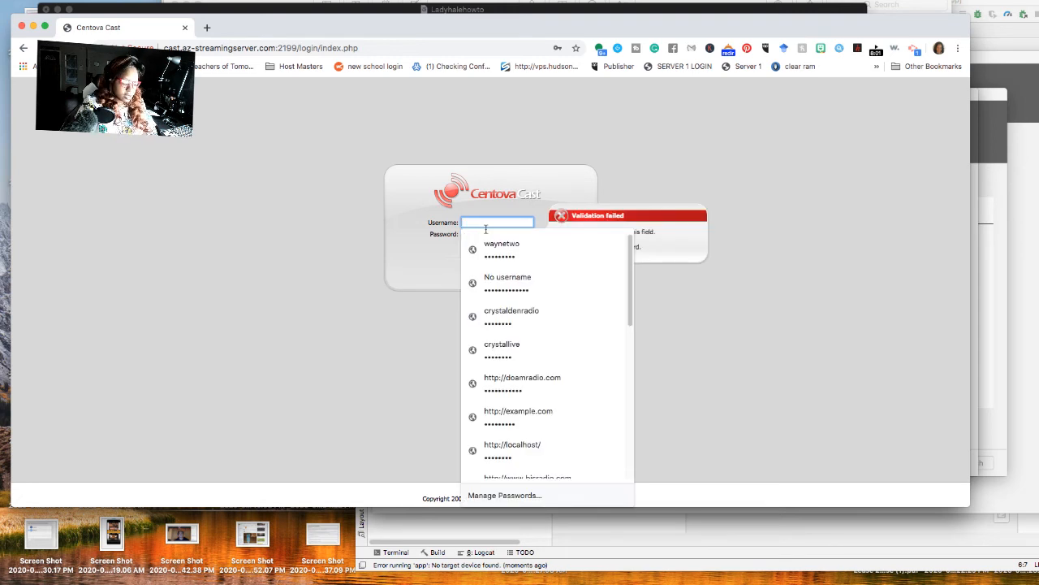
{"action": "type", "text": "admin"}
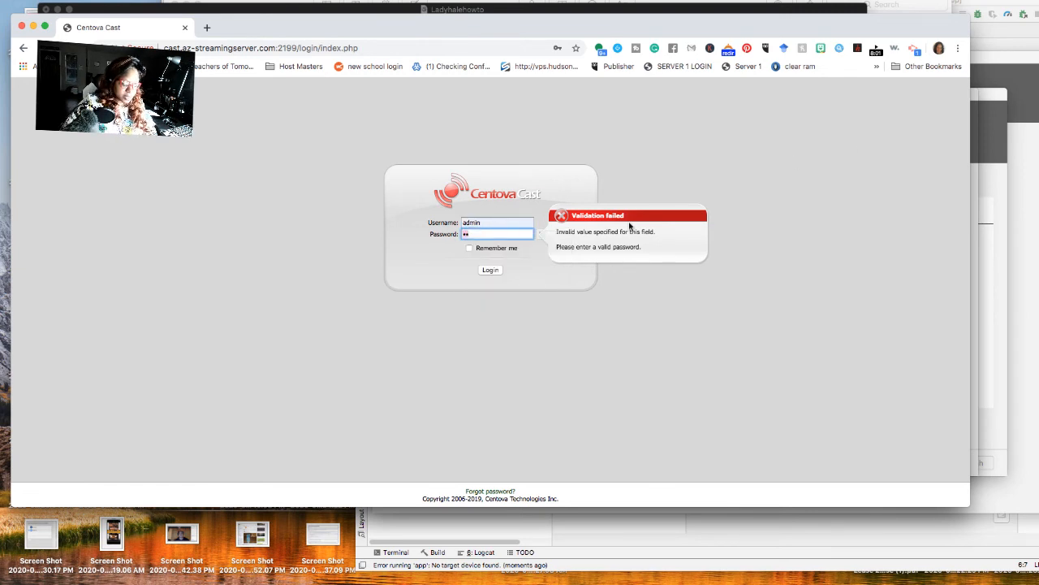
{"action": "left_click", "coordinate": [497, 223]}
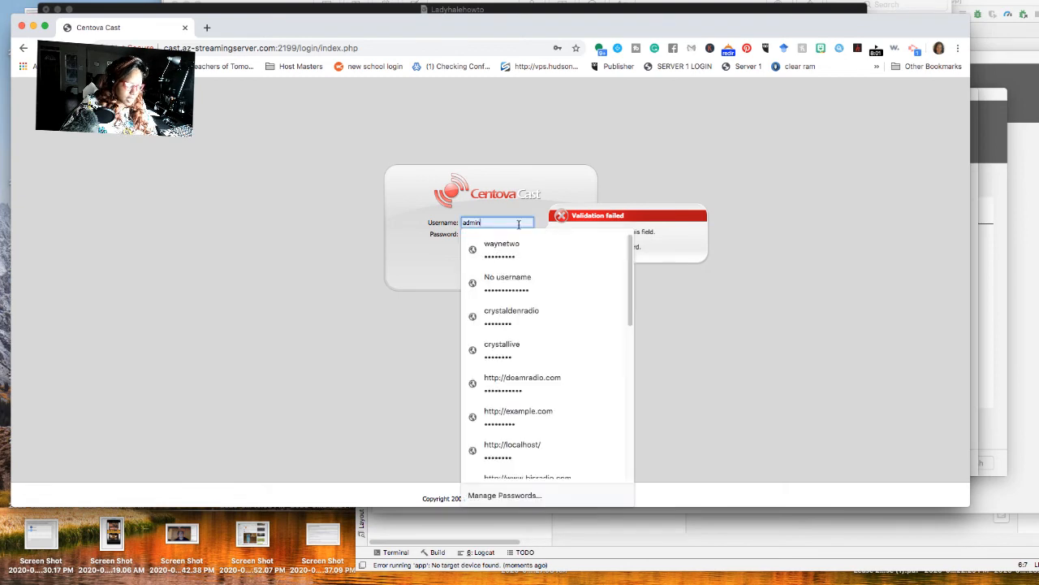
{"action": "left_click", "coordinate": [501, 247]}
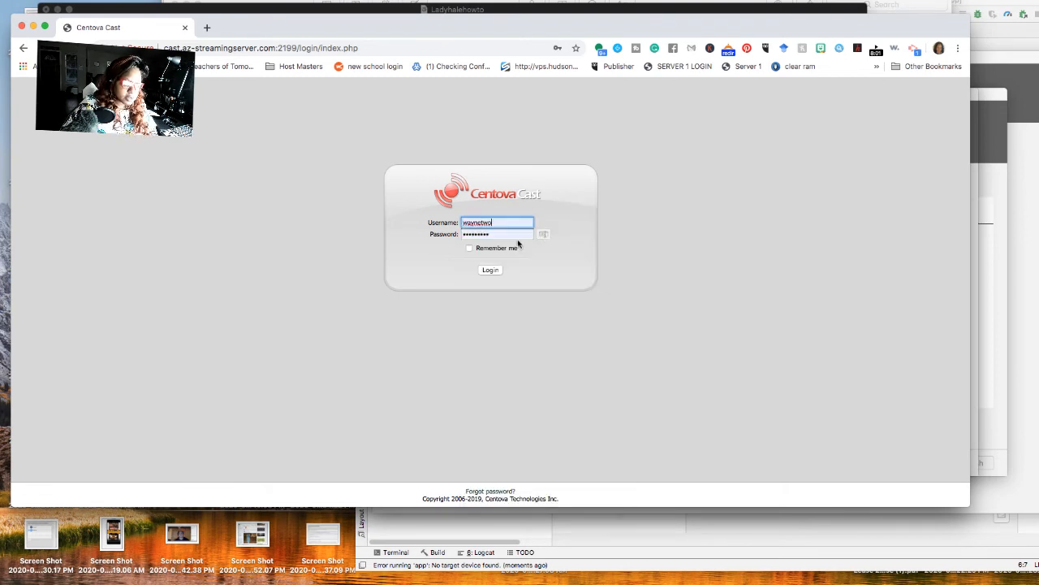
{"action": "left_click", "coordinate": [490, 269]}
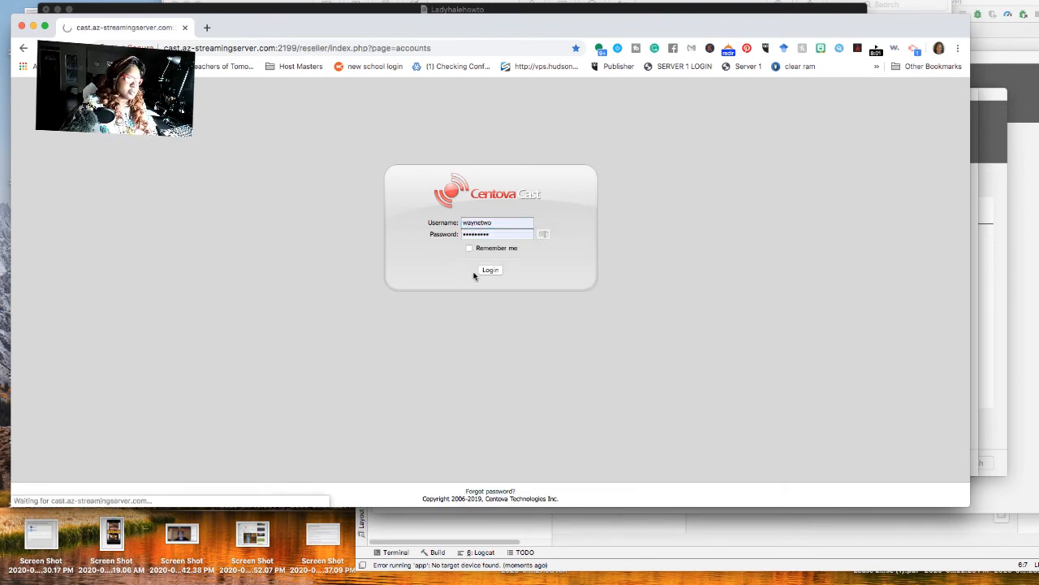
{"action": "left_click", "coordinate": [491, 270]}
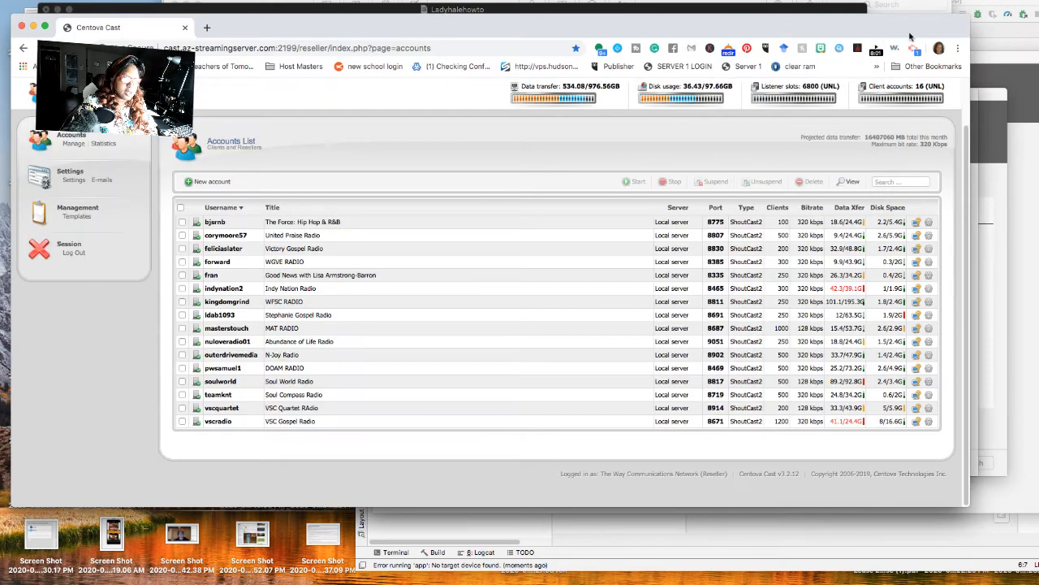
{"action": "mouse_move", "coordinate": [224, 249]}
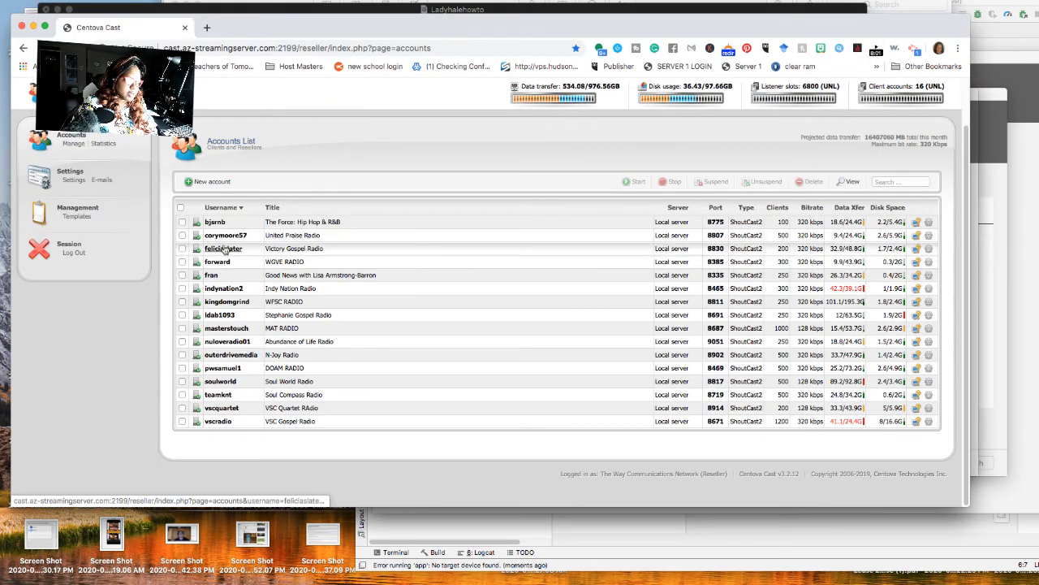
Log in to the Victory Gospel Radio account and load its stream player
{"action": "left_click", "coordinate": [223, 248]}
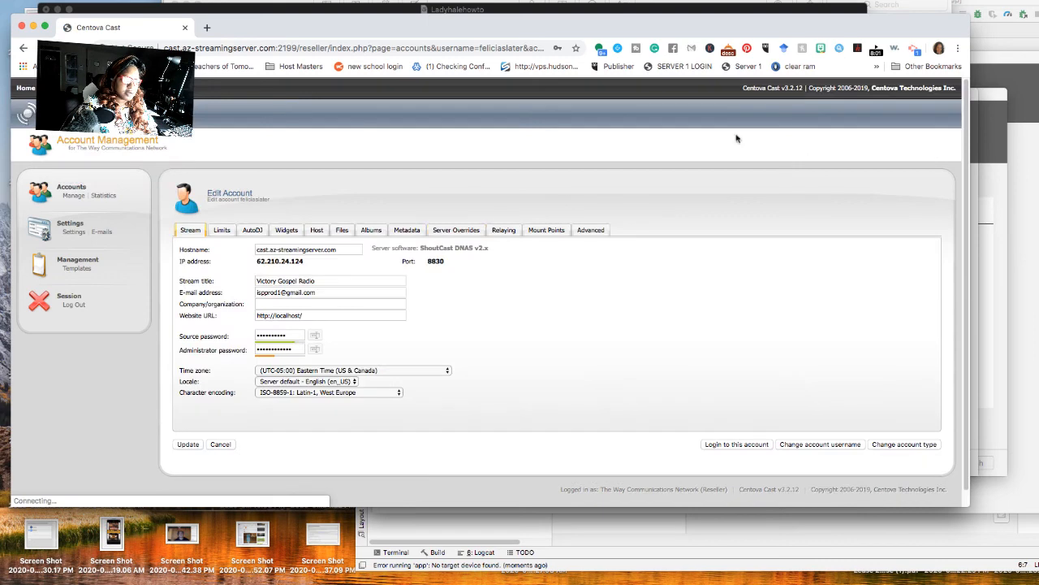
{"action": "mouse_move", "coordinate": [628, 175]}
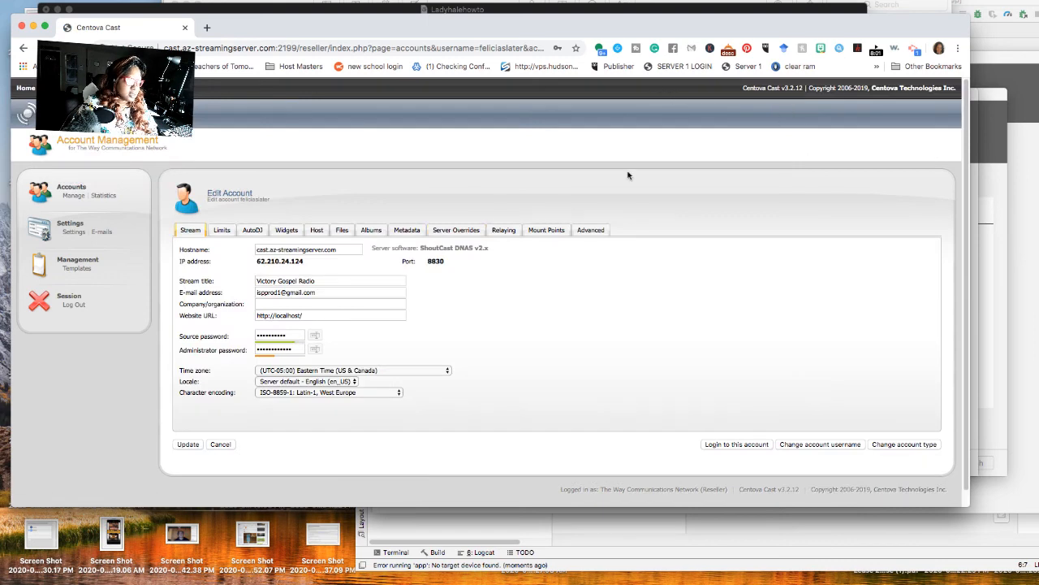
{"action": "left_click", "coordinate": [735, 444]}
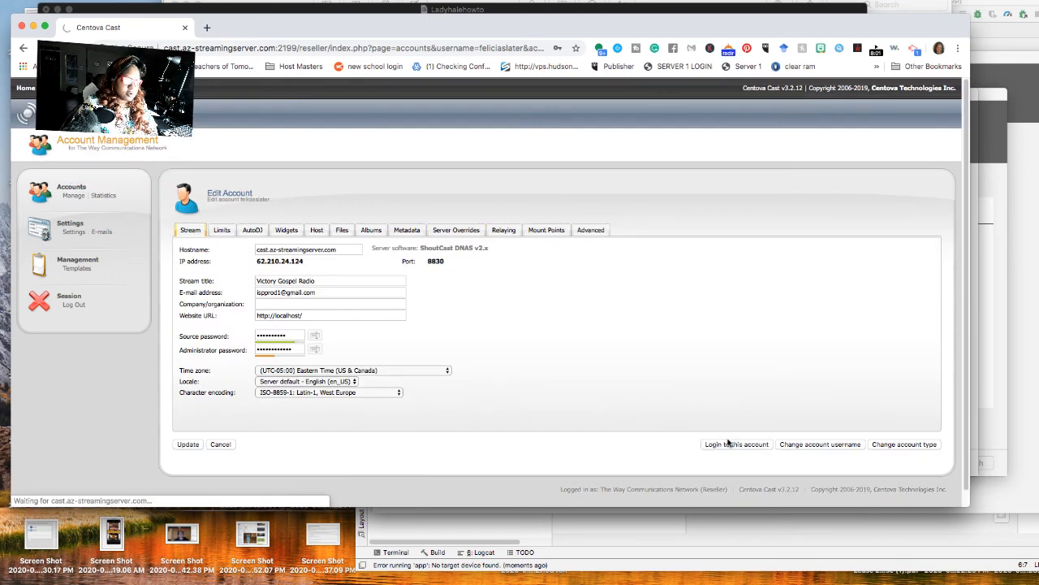
{"action": "left_click", "coordinate": [735, 444]}
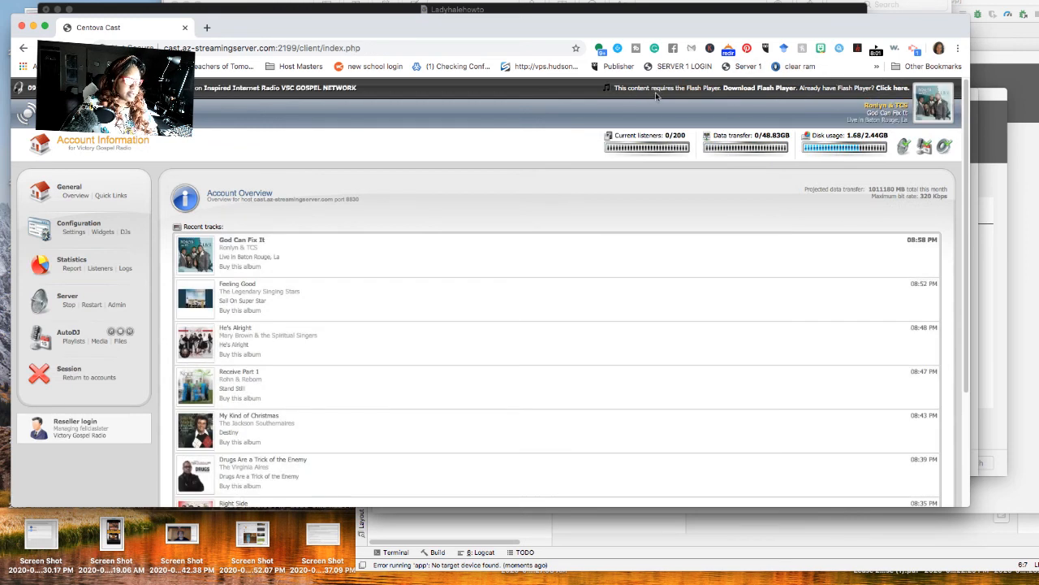
{"action": "left_click", "coordinate": [891, 87]}
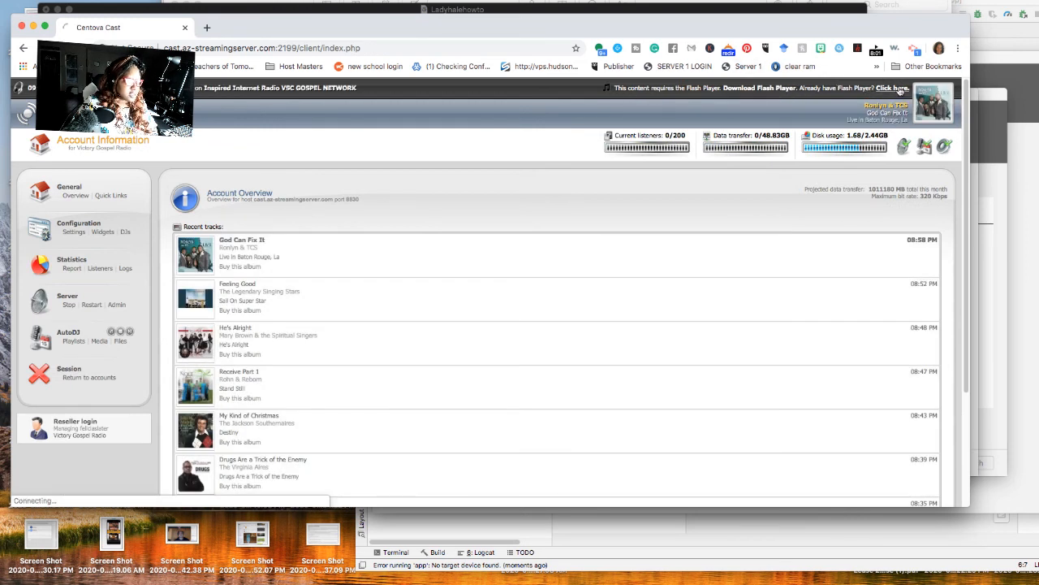
{"action": "left_click", "coordinate": [892, 88]}
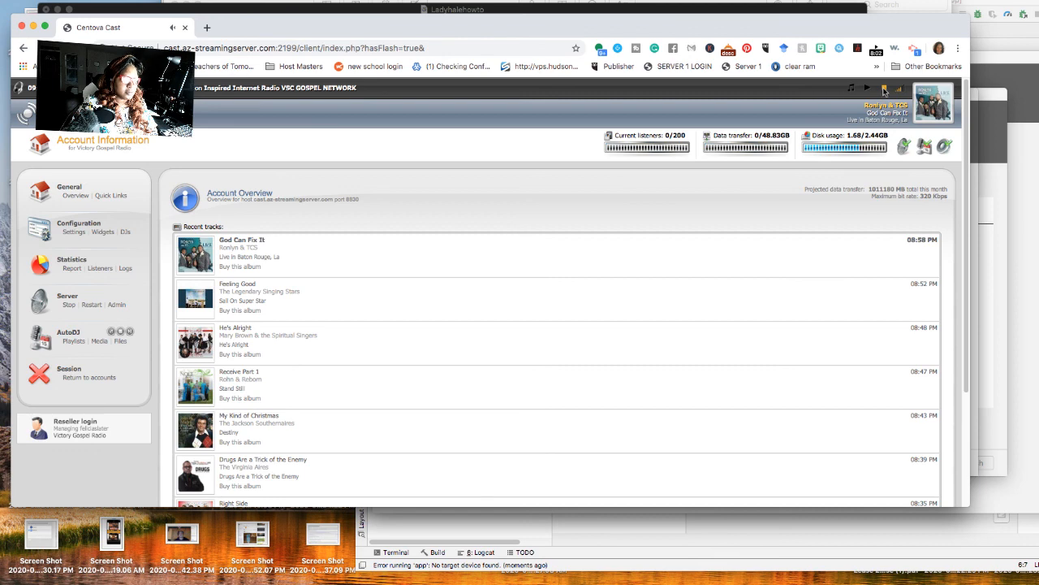
{"action": "mouse_move", "coordinate": [771, 88]}
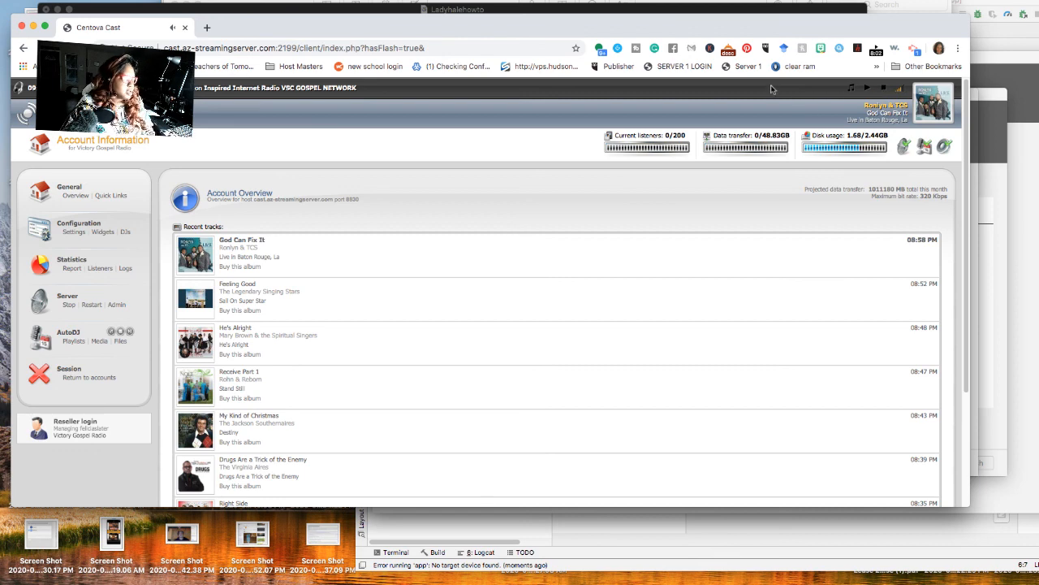